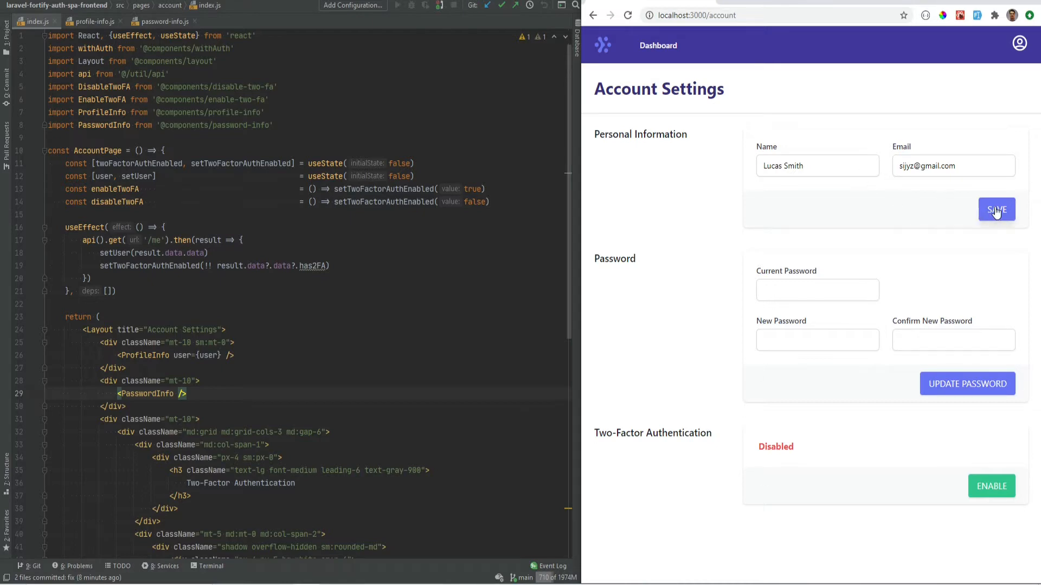
mouse_move(697, 260)
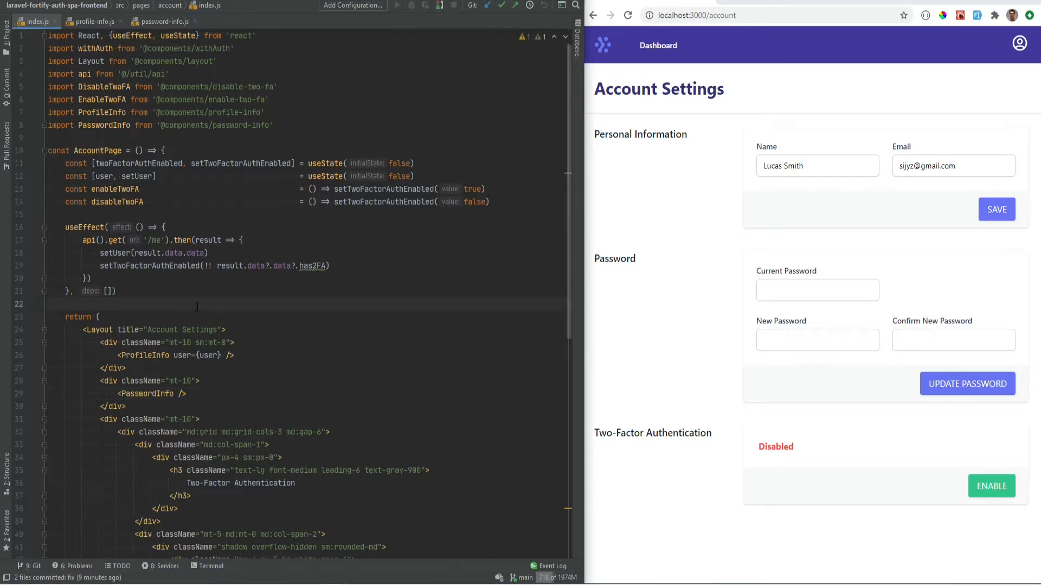
Inspect PasswordInfo's empty updatePassword function, then switch to the backend's api.php routes
double_click(142, 355)
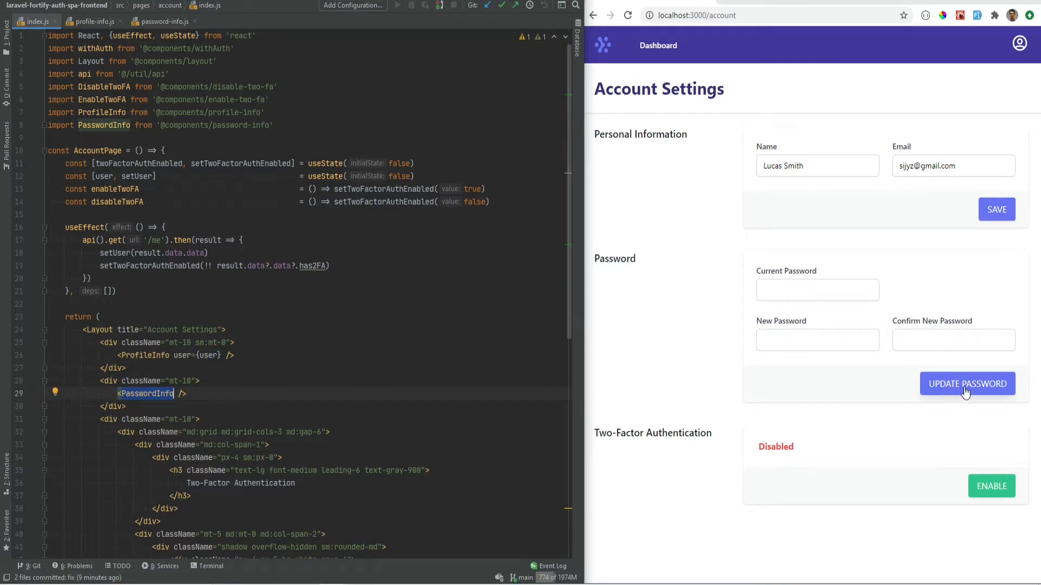
click(161, 21)
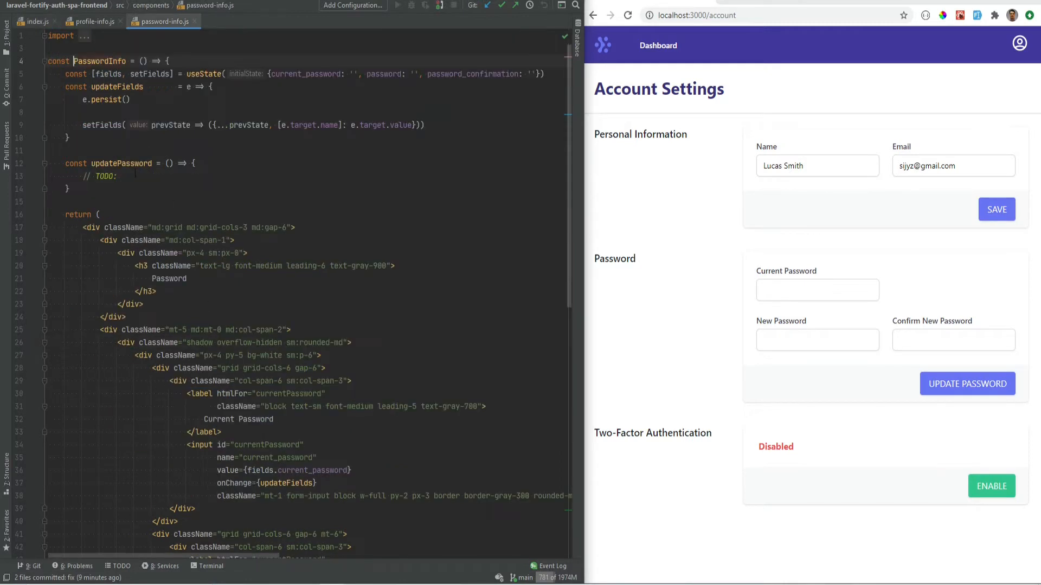
drag(65, 163, 68, 189)
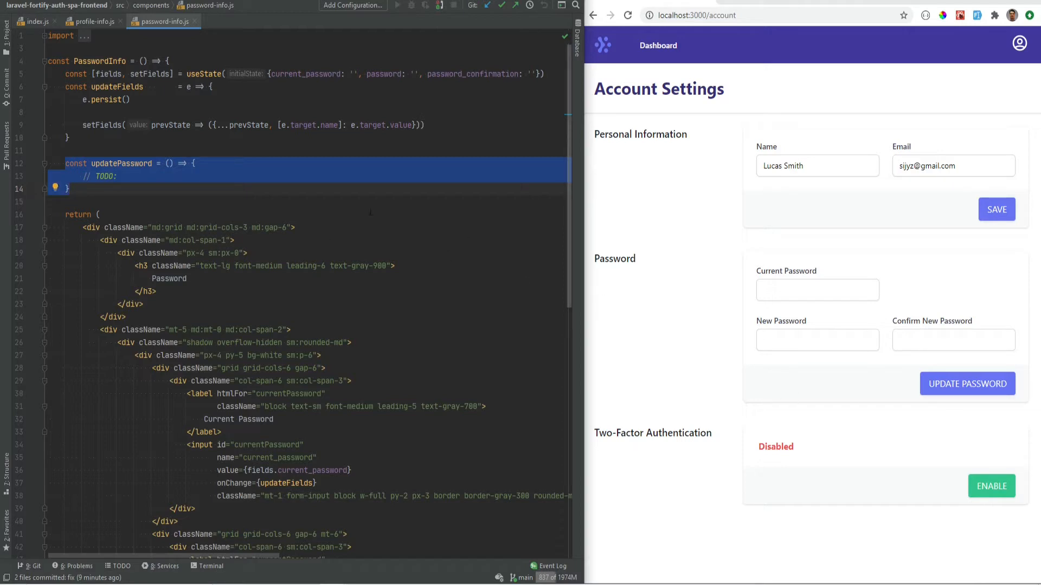
click(35, 21)
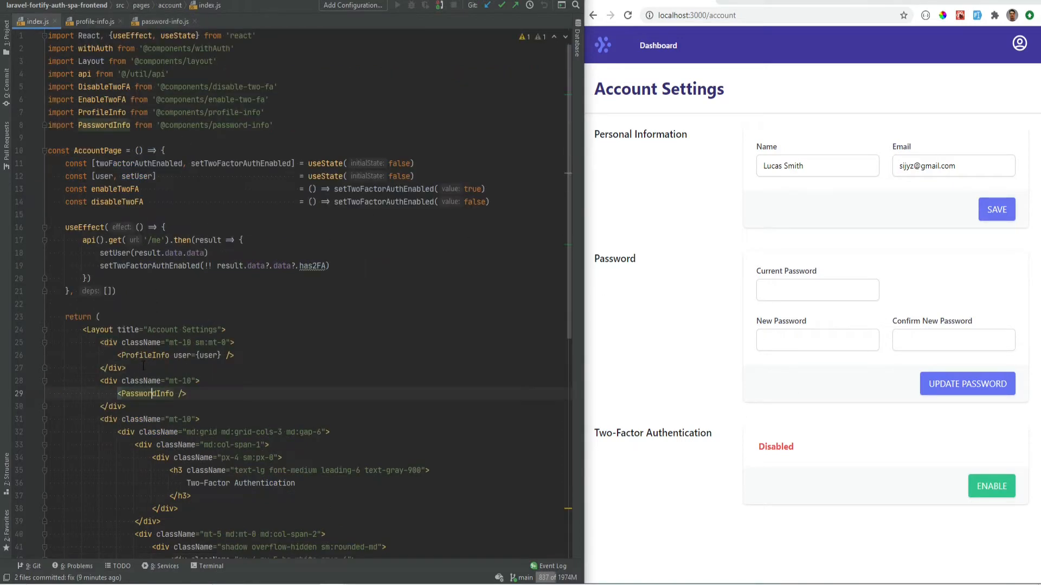
click(92, 21)
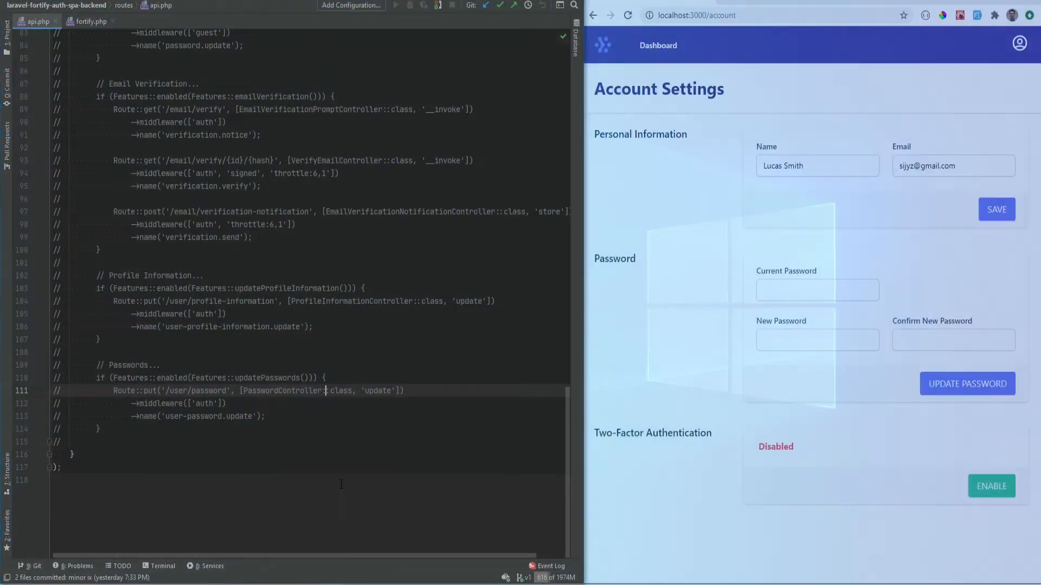
Move the profile-information and password PUT routes above the commented Fortify routes, uncommented
scroll(down, 3)
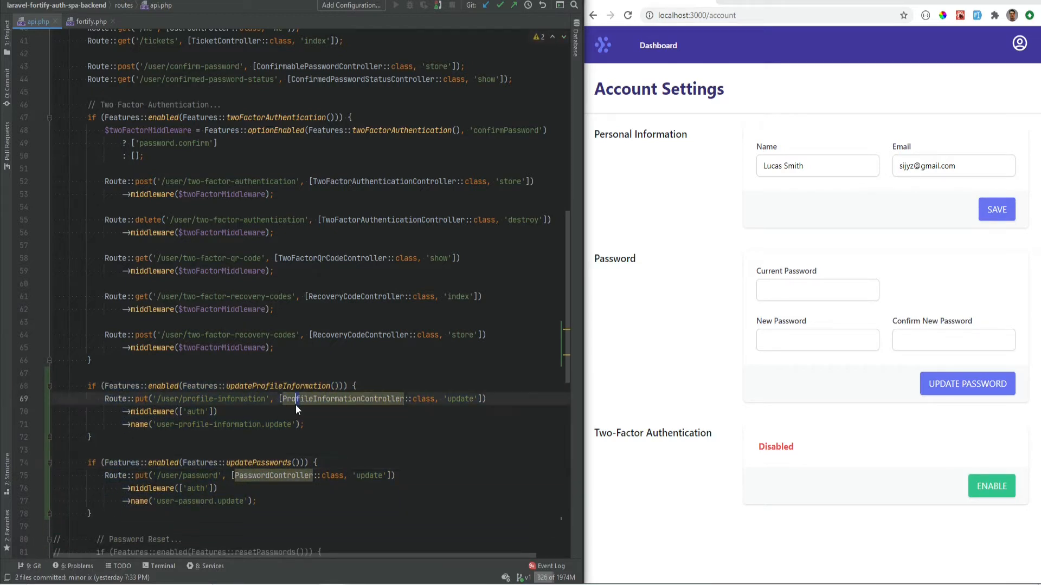
scroll(down, 3)
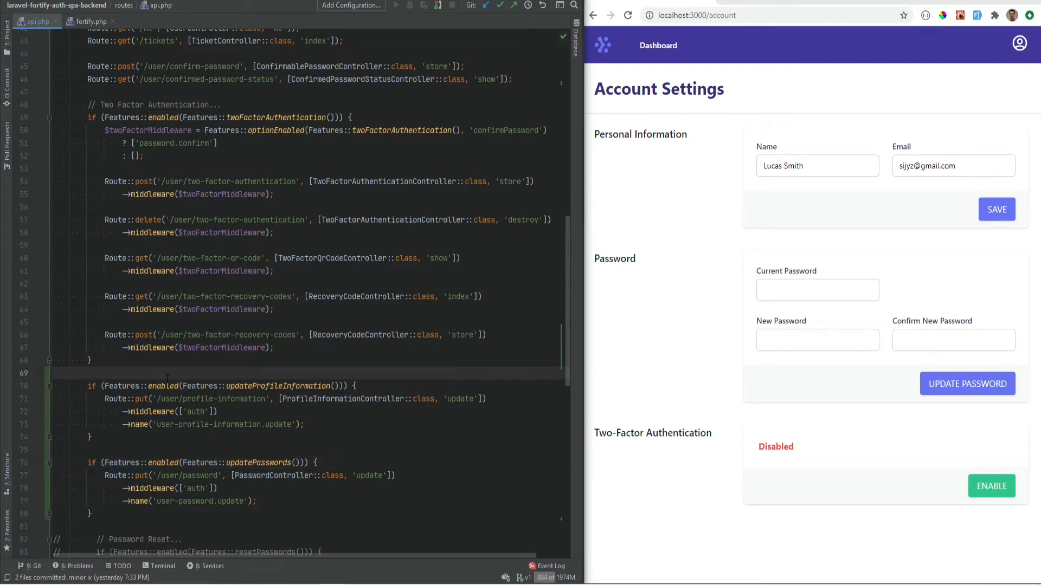
Strip middleware and names from both PUT routes and view ProfileInformationController's source
click(90, 22)
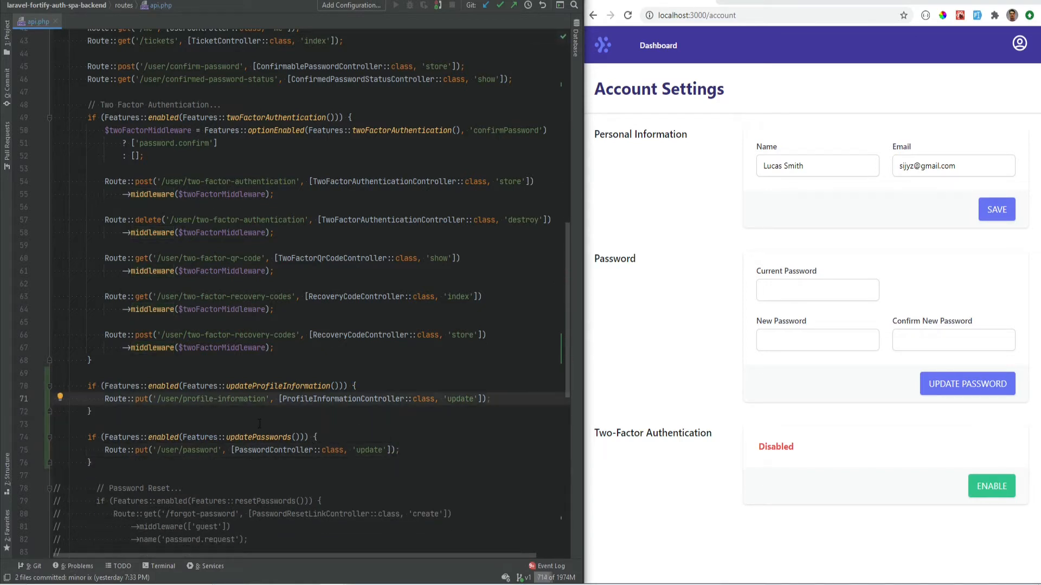
double_click(209, 398)
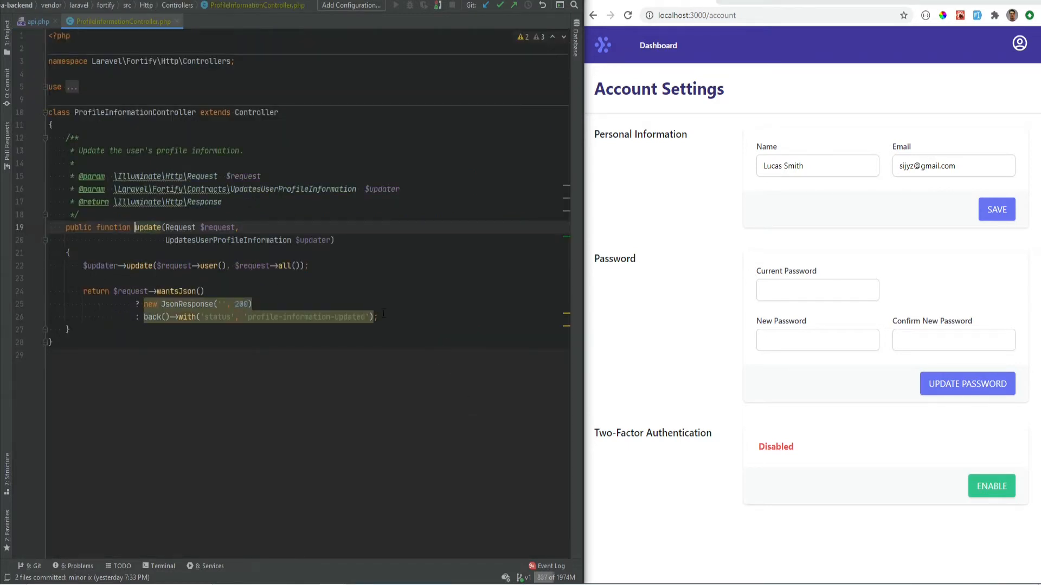
Review the controller's update method and contract, then search for FortifyServiceProvider
double_click(228, 239)
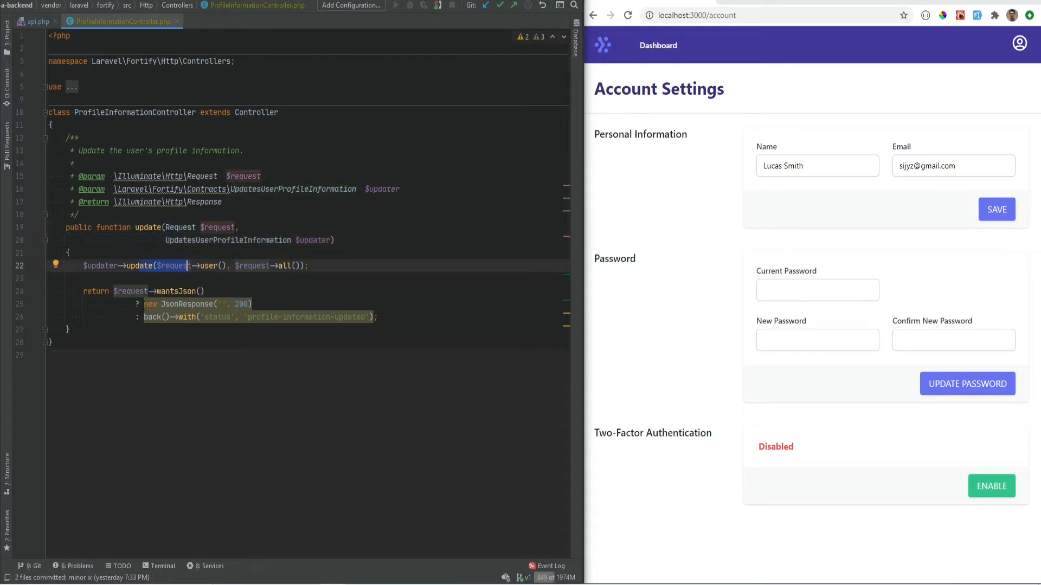
click(241, 306)
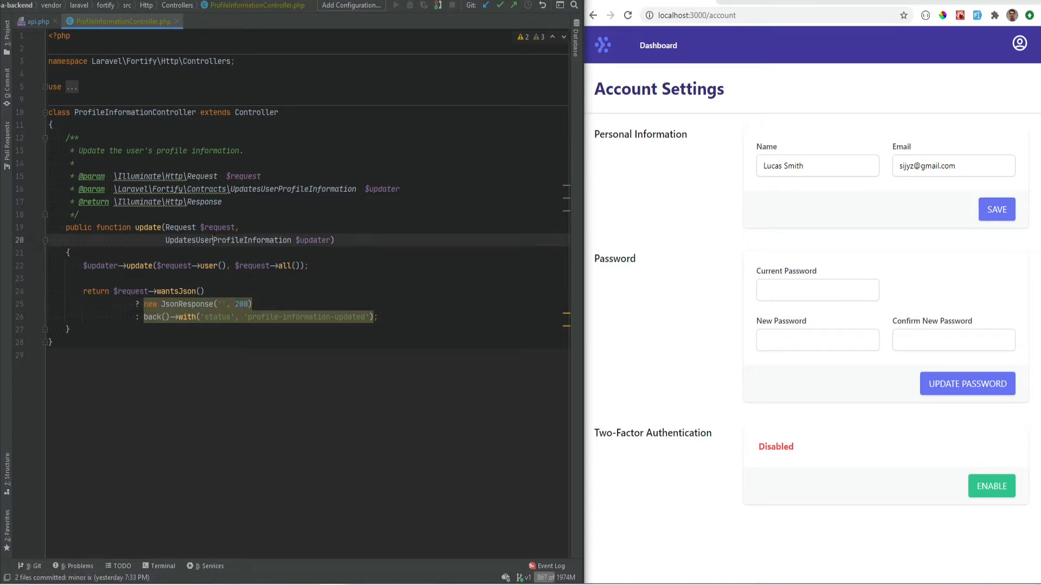
double_click(228, 240)
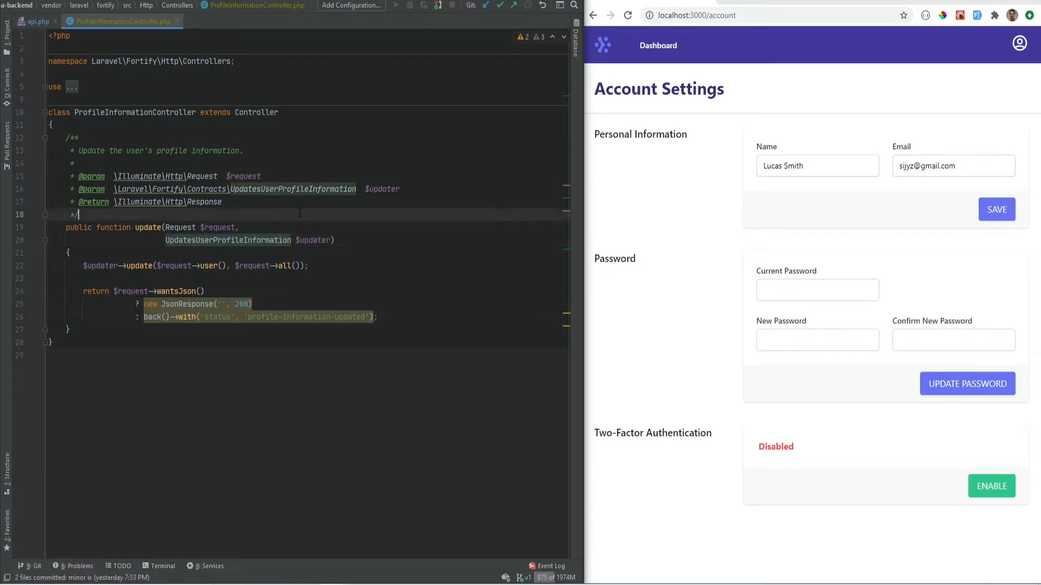
text(Fortif)
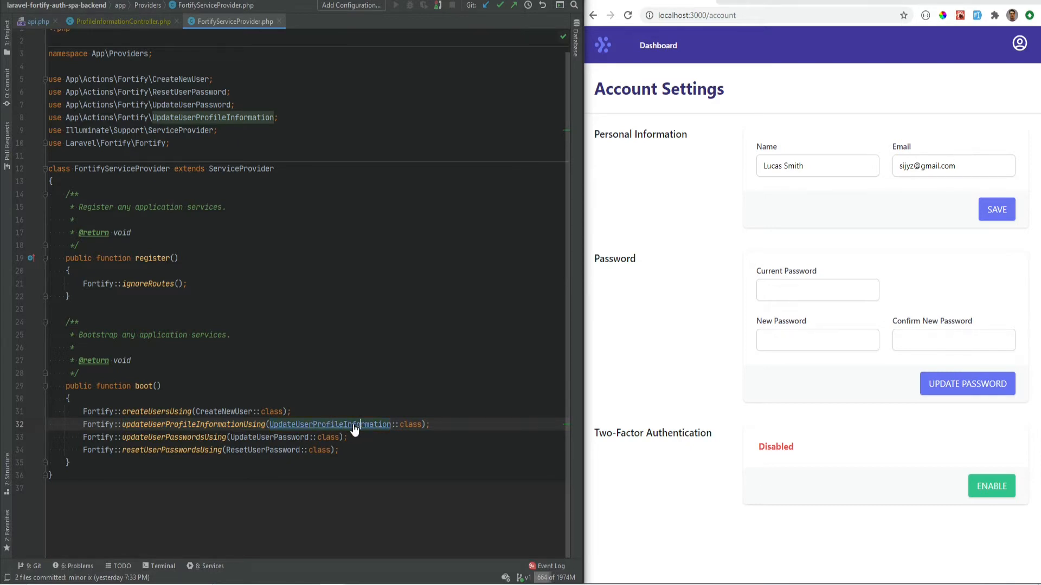
Open the UpdateUserProfileInformation and UpdateUserPassword action classes from the provider's boot method
click(330, 424)
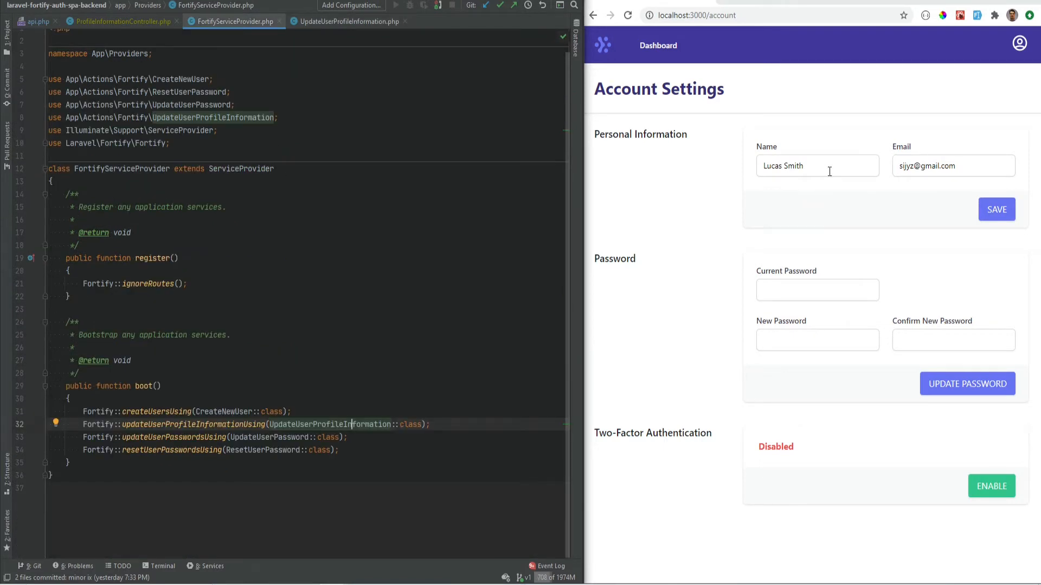
mouse_move(852, 184)
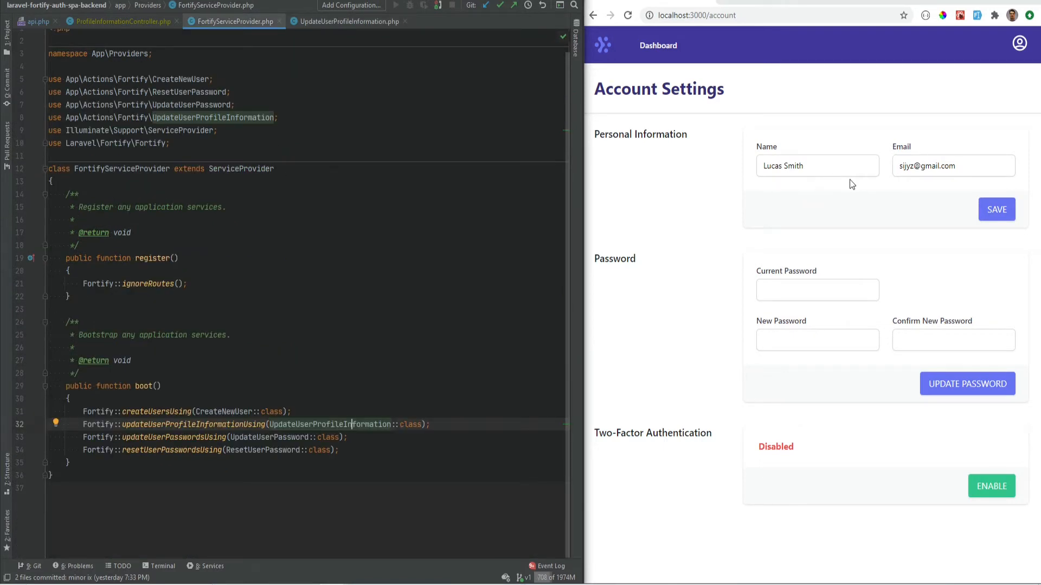
mouse_move(908, 208)
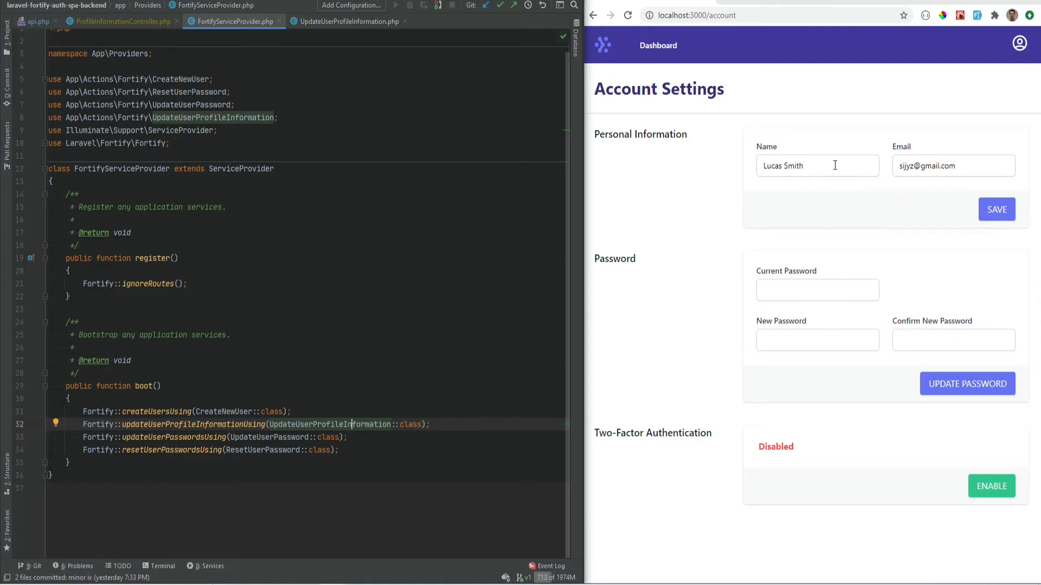
mouse_move(803, 196)
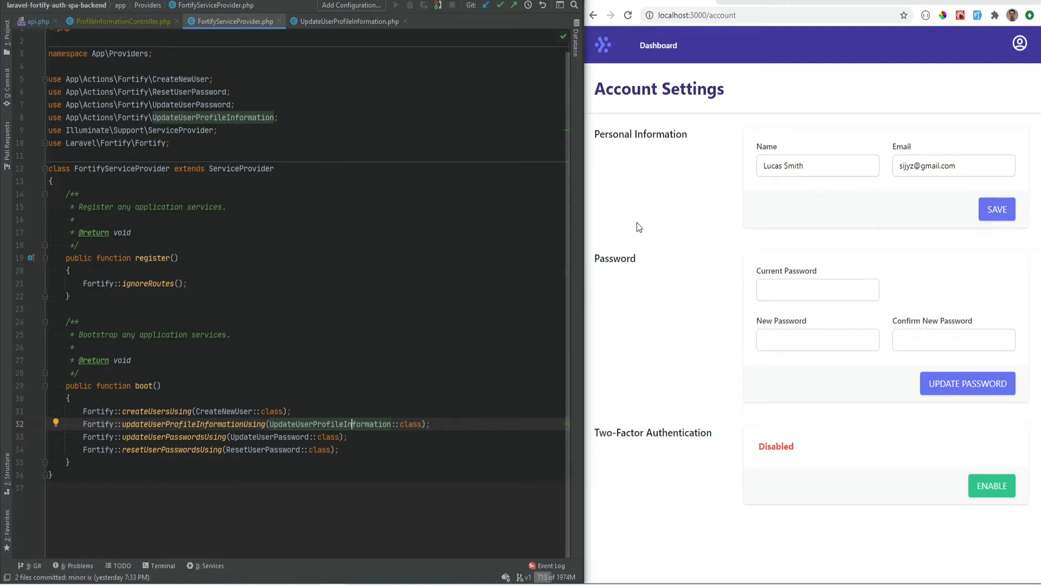
double_click(331, 424)
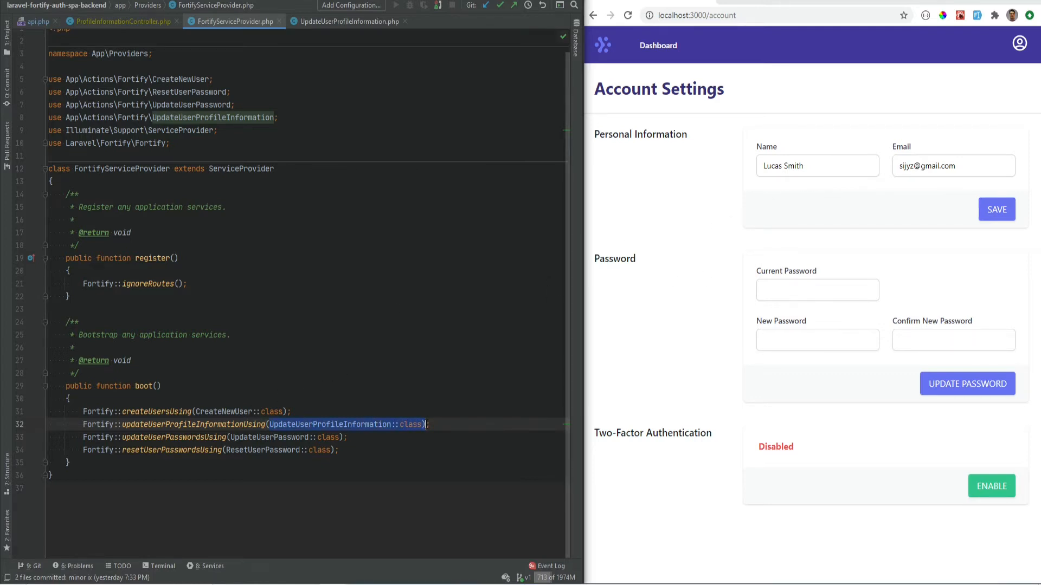
click(341, 425)
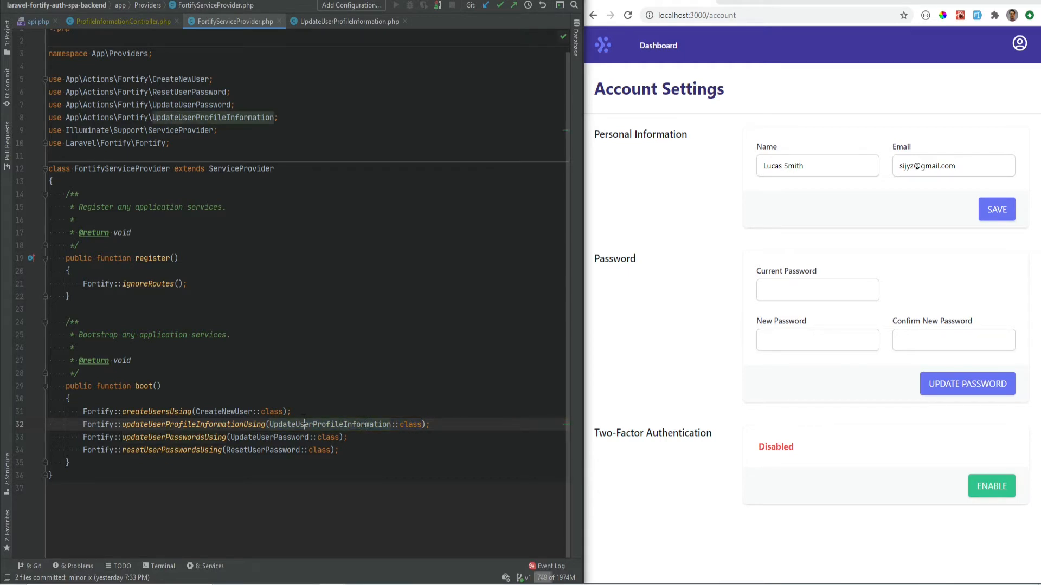
double_click(269, 437)
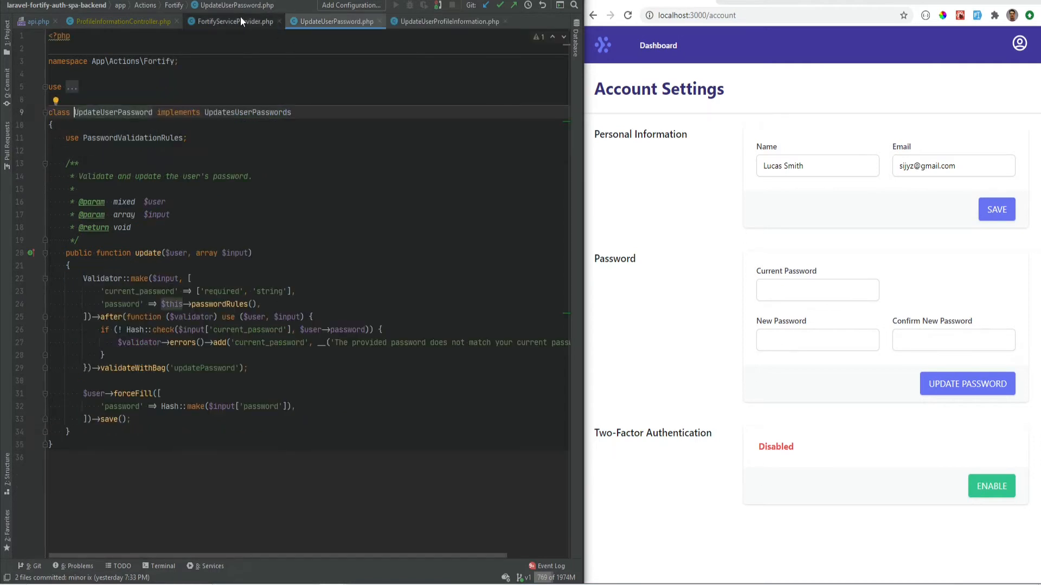
click(231, 21)
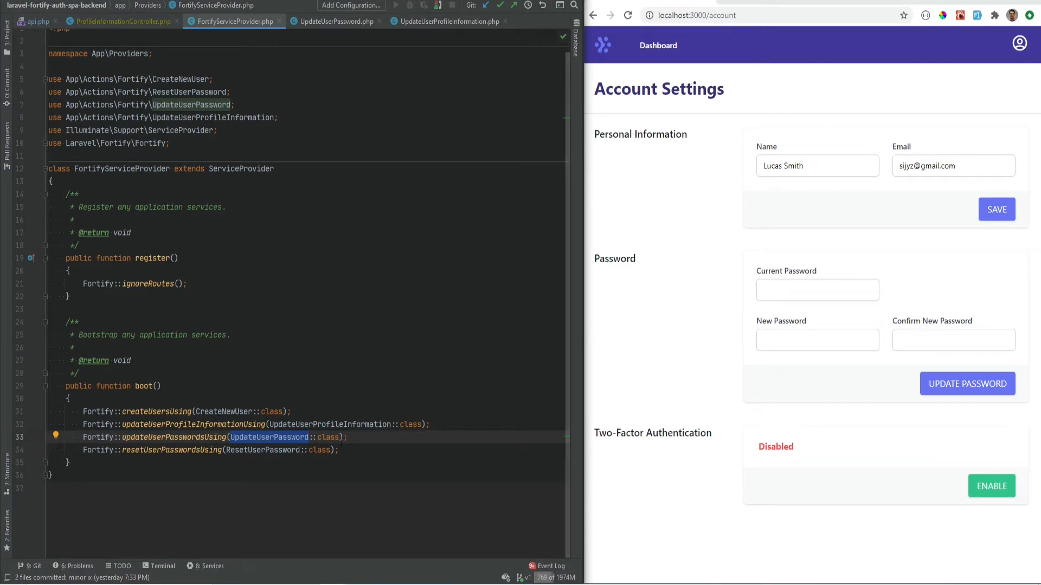
double_click(269, 437)
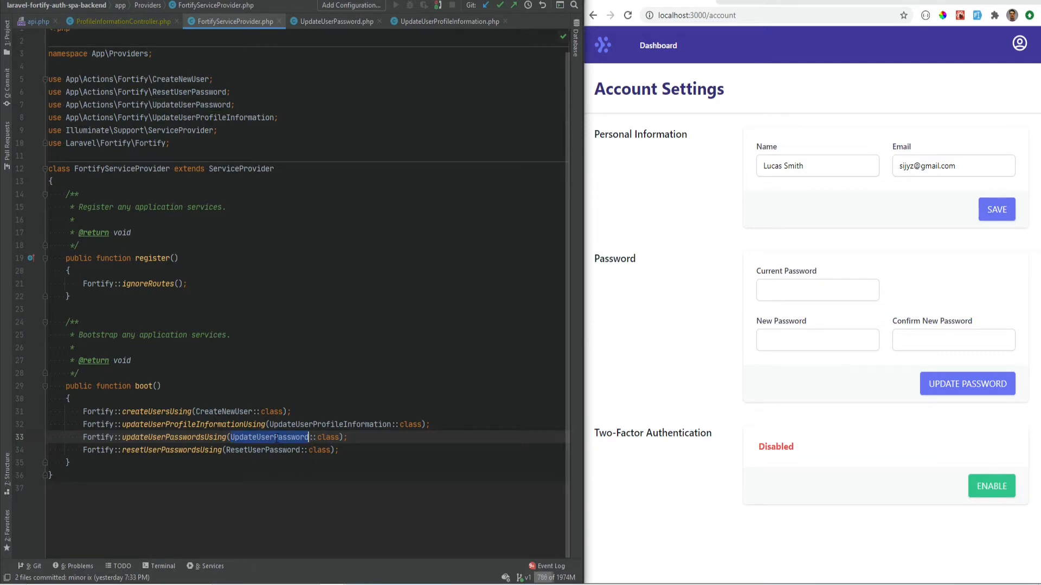
click(224, 20)
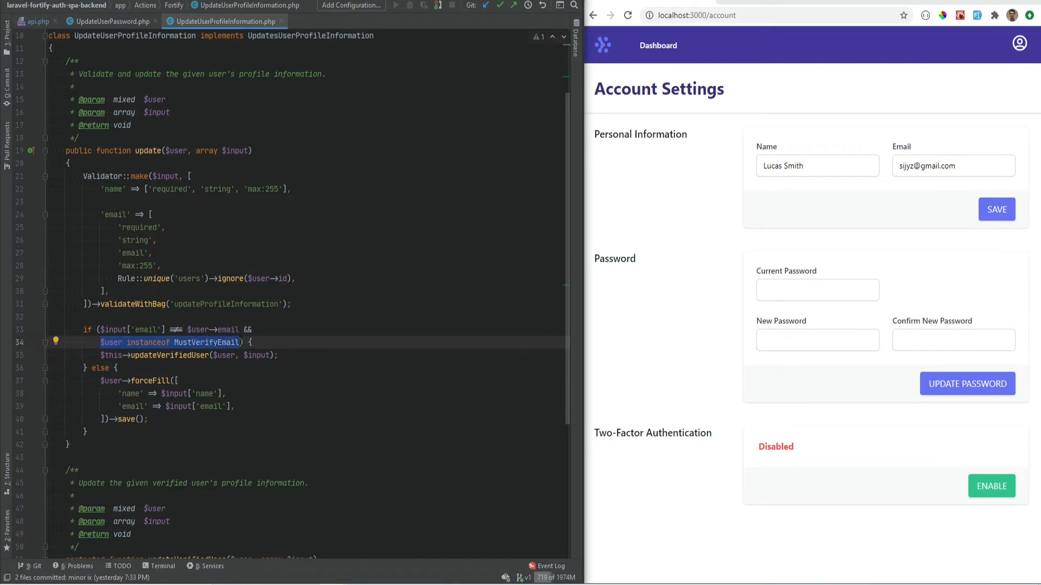
Review updateVerifiedUser's forceFill call, then close UpdateUserProfileInformation.php
scroll(down, 3)
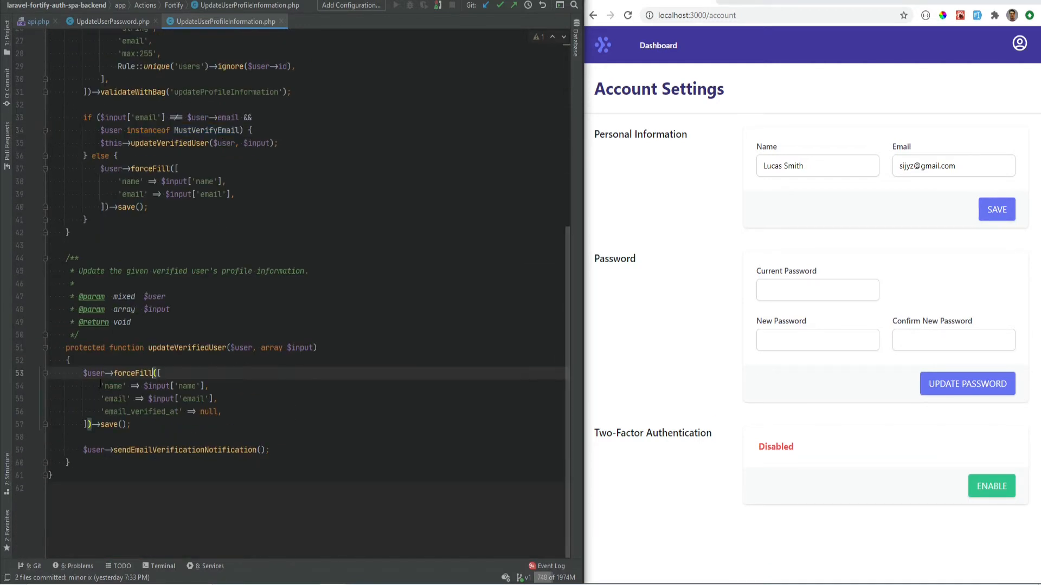
double_click(141, 412)
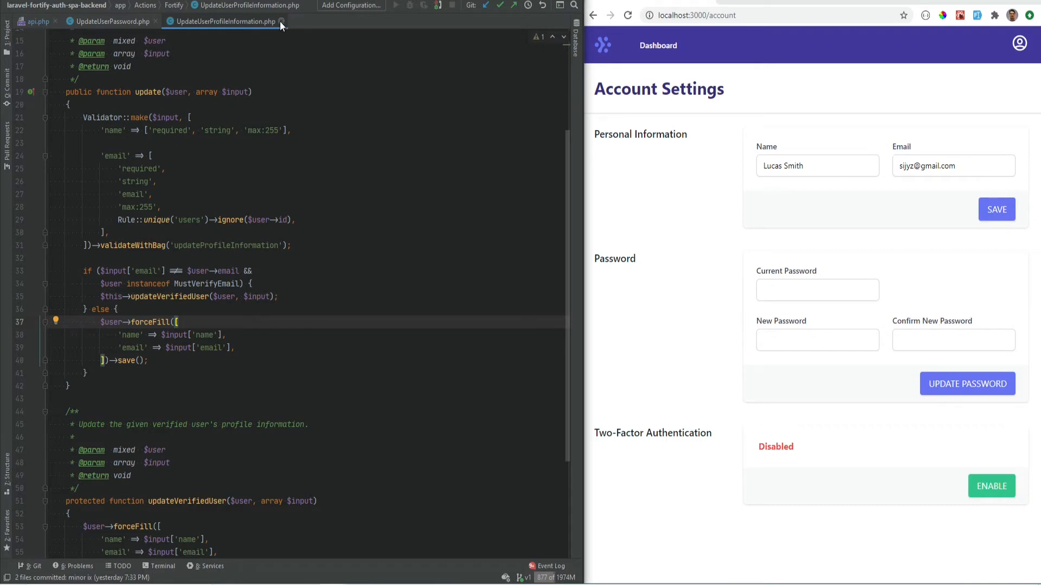
click(281, 22)
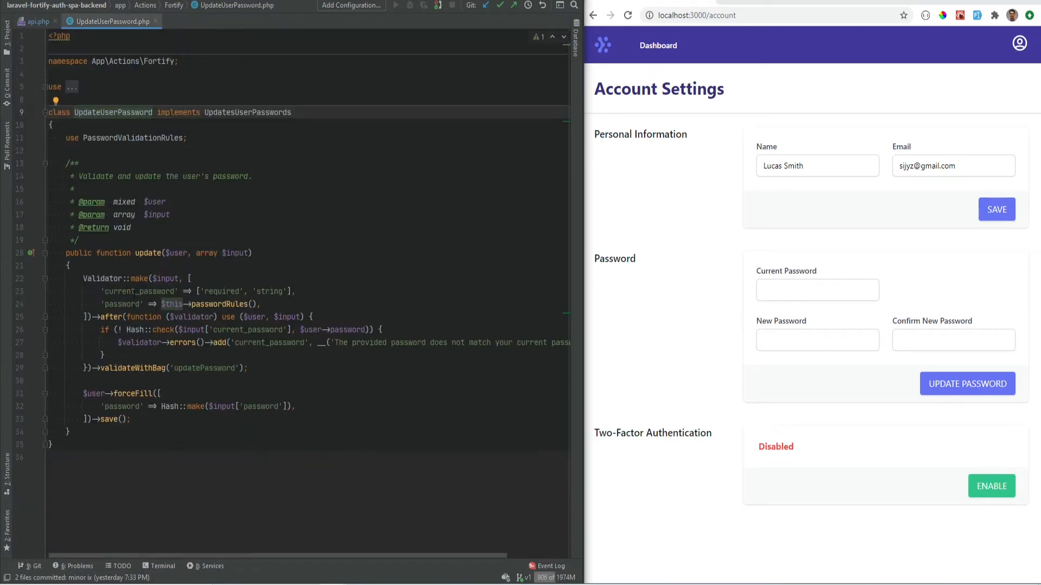
Review UpdateUserPassword's current_password validation and passwordRules, closing PasswordValidationRules
double_click(139, 291)
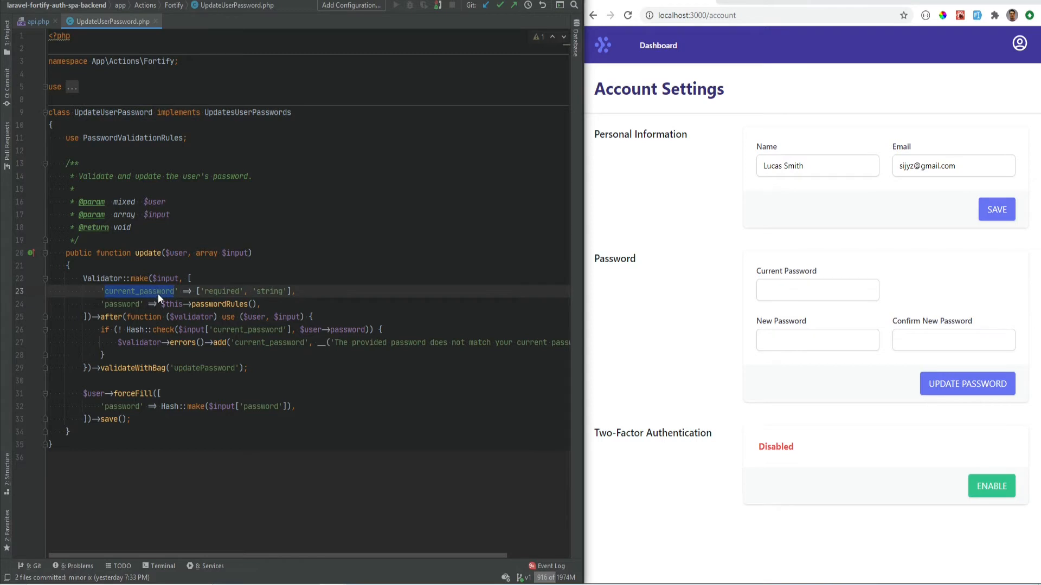
double_click(121, 304)
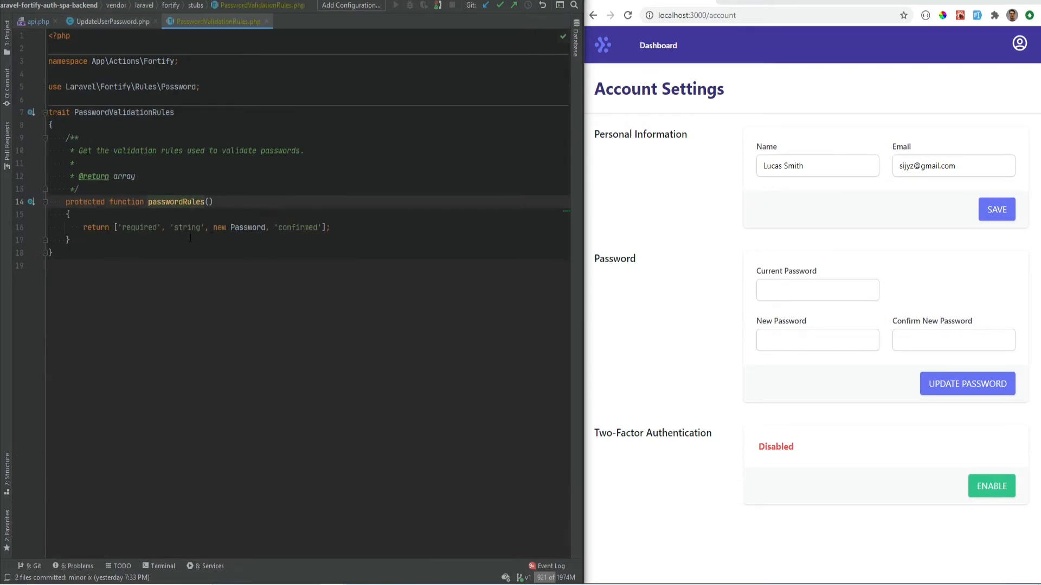
click(110, 20)
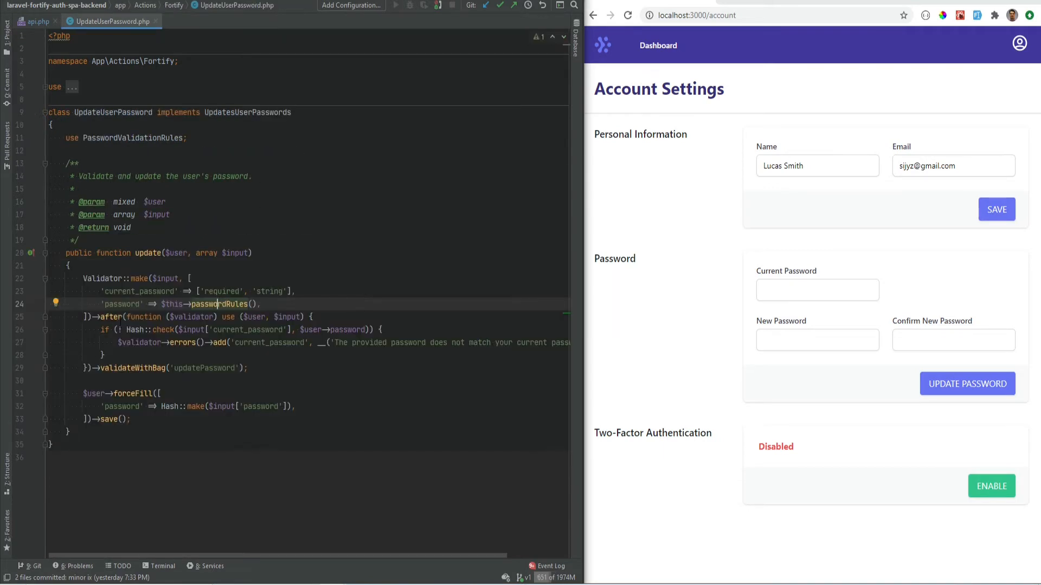
double_click(121, 304)
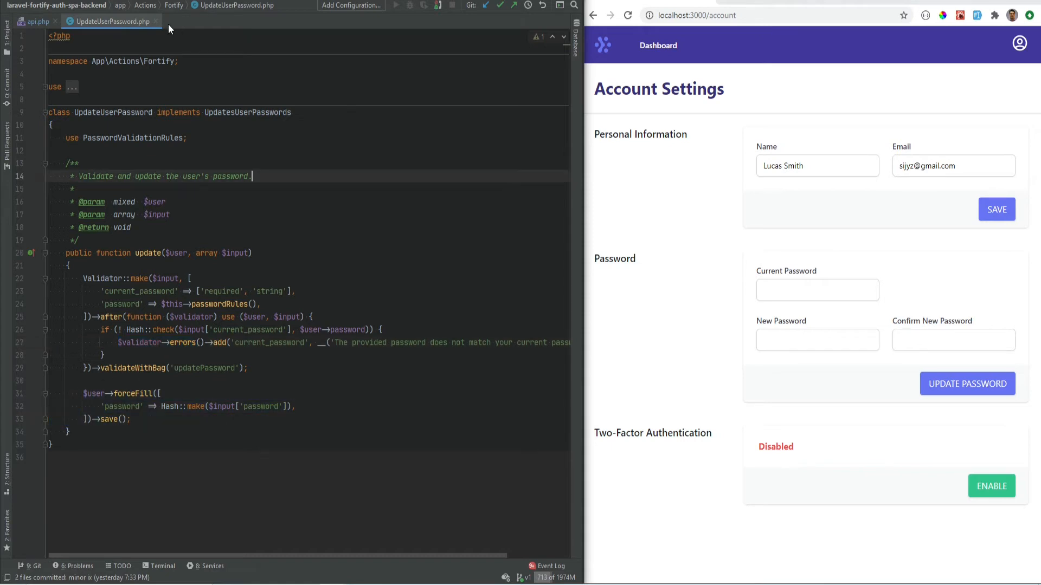
click(38, 21)
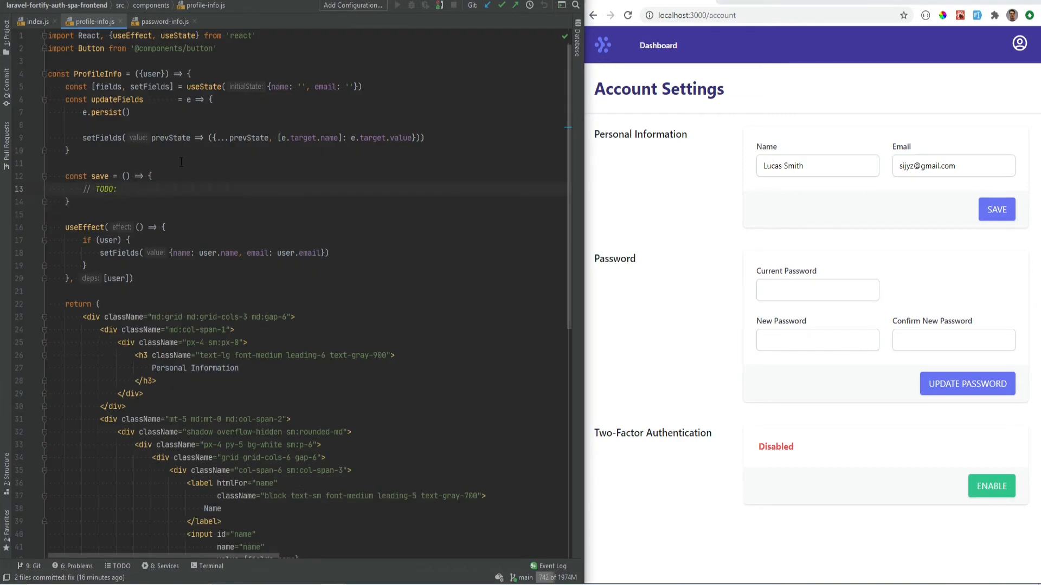
Write save() to PUT fields to /user/profile-information with 'Profile Info Updated' and first-error alerts
text(e)
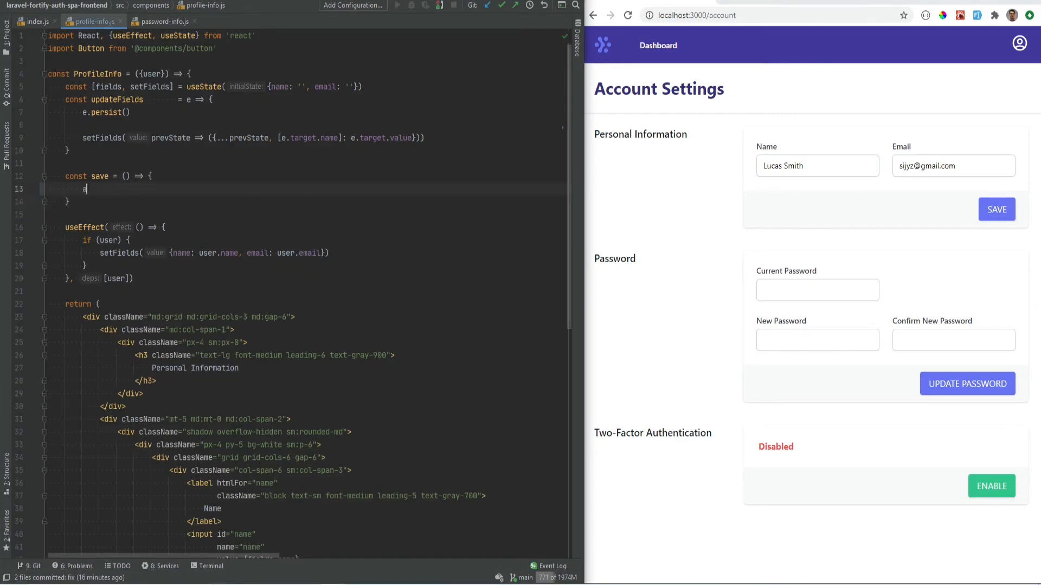
text(api().put('/user/profile-information', fields).then(() => {)
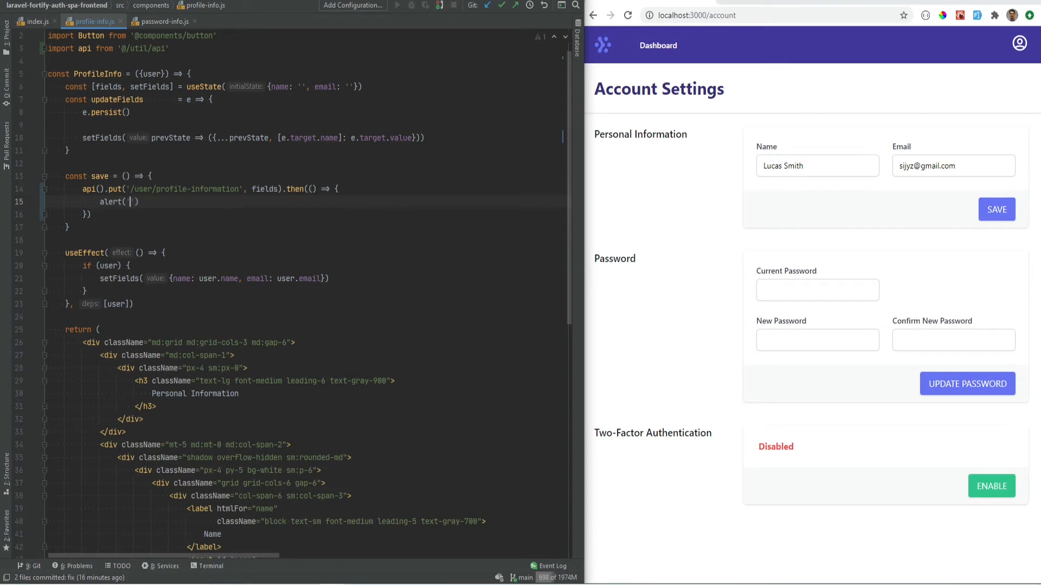
text(Profile u)
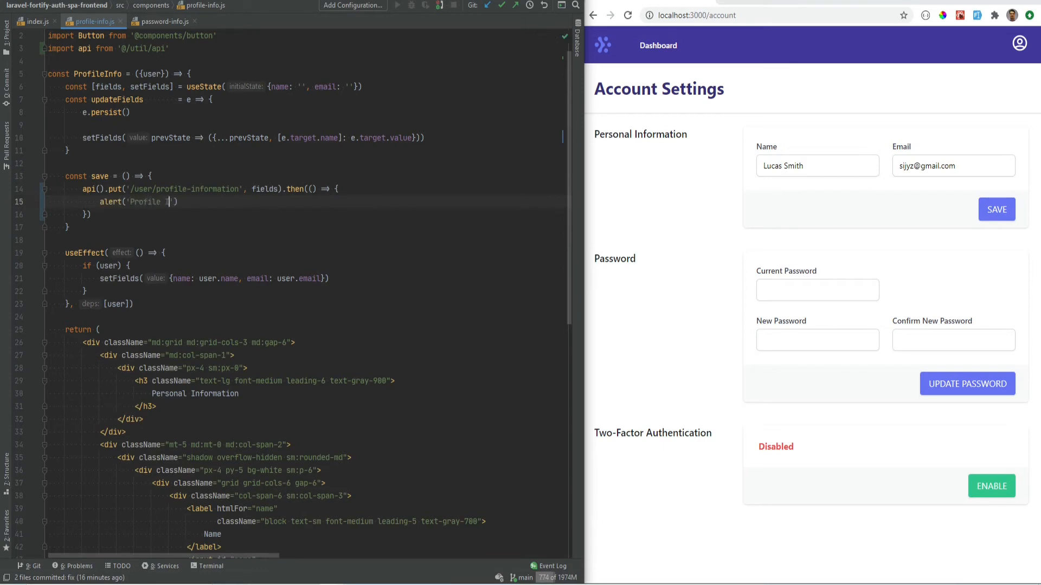
text(nfo Updated)
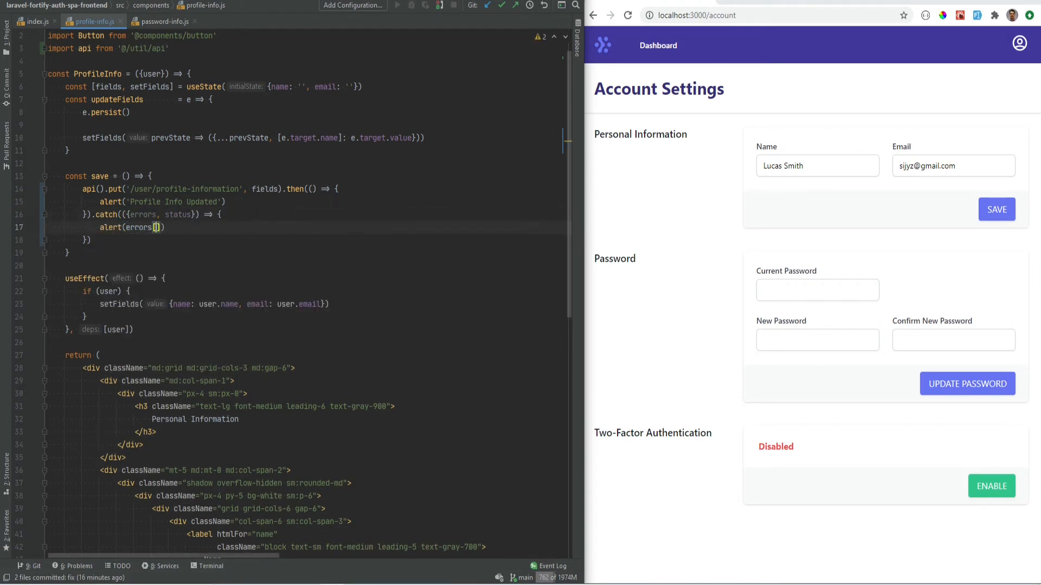
text(0)
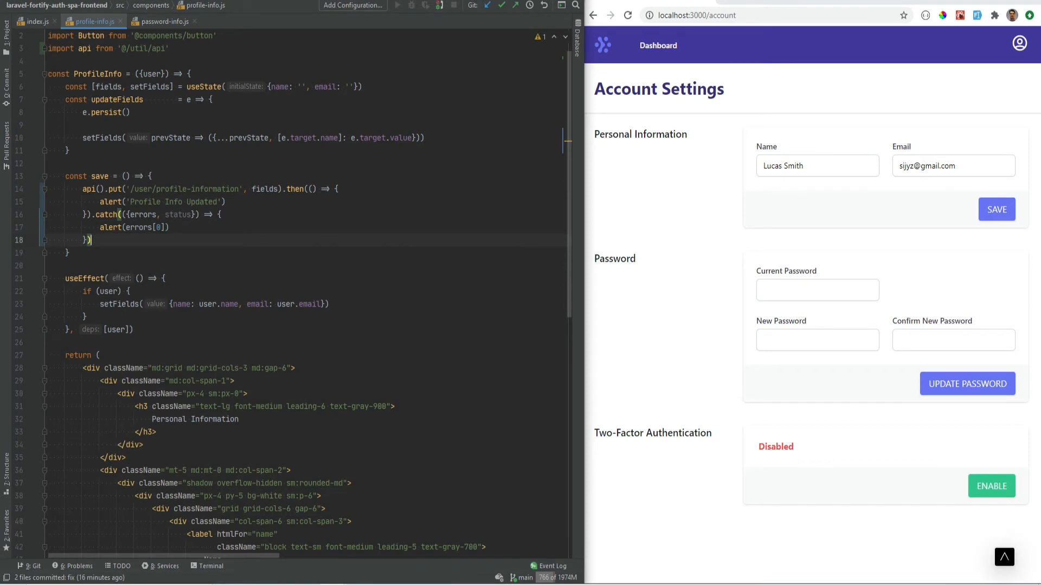
drag(152, 175, 92, 240)
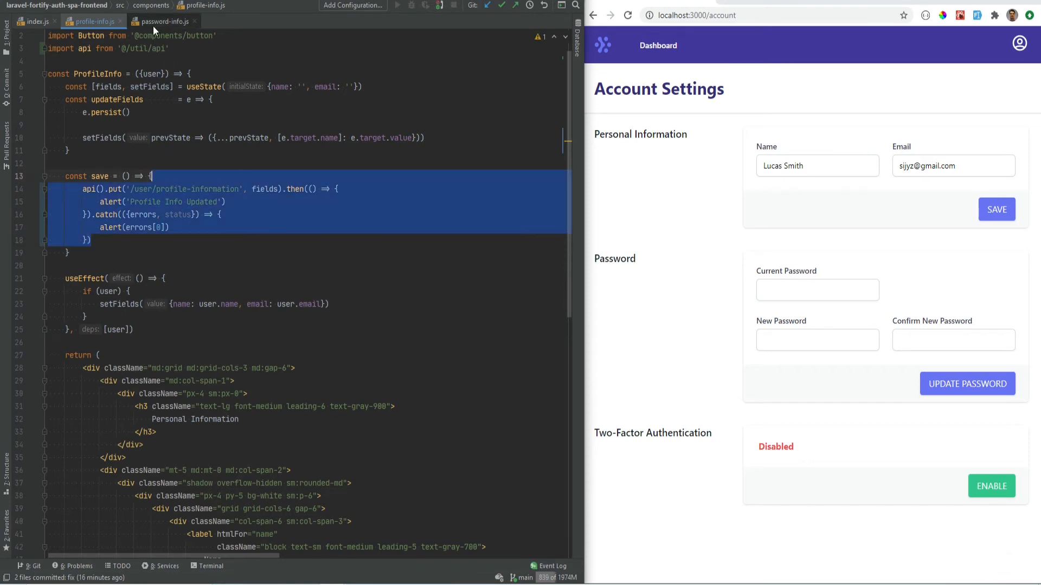
Paste the request into updatePassword, targeting /user/password with a password-updated alert
click(163, 21)
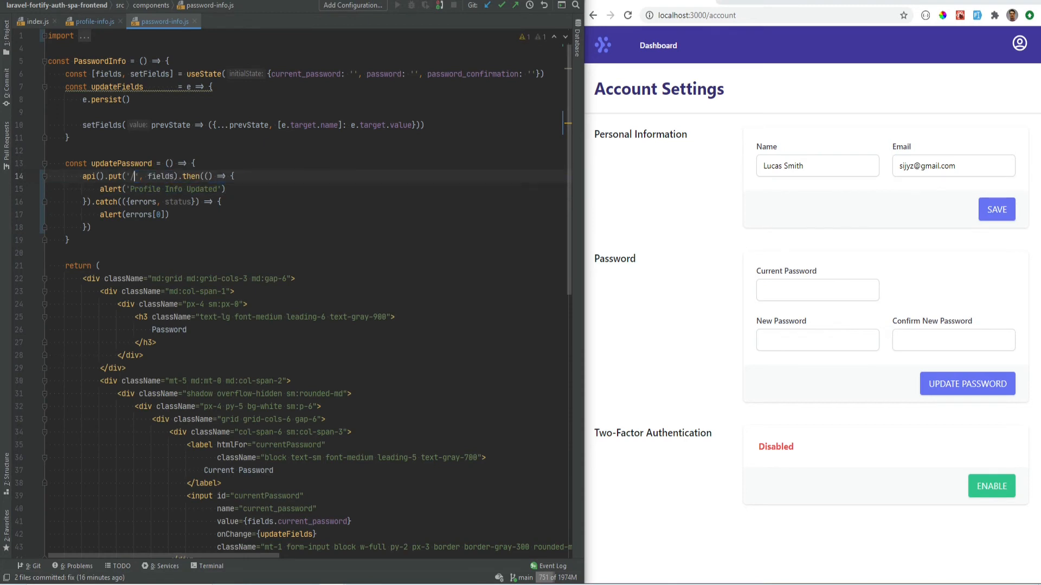
text(/user/password)
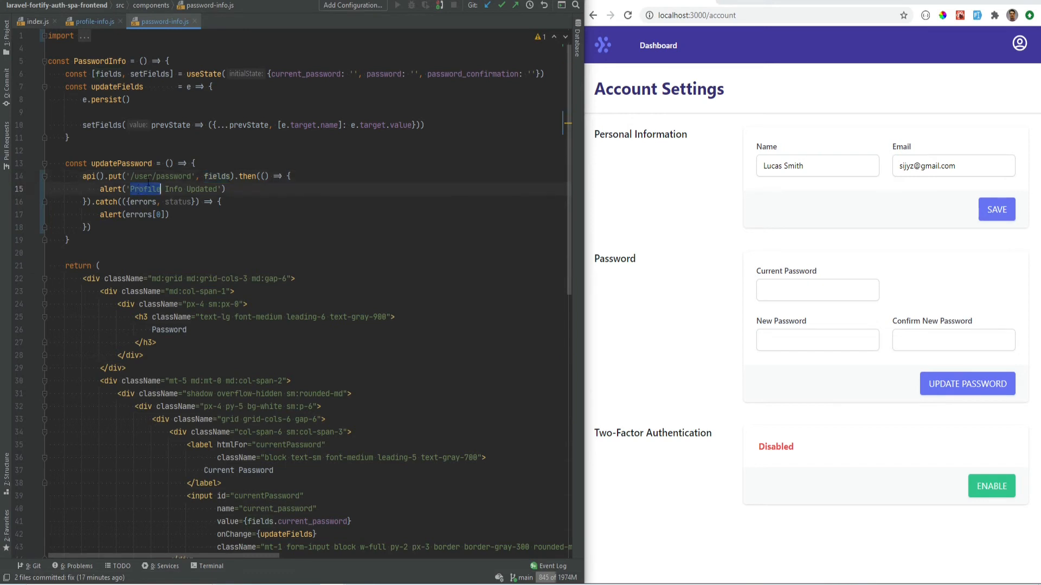
text(Password has been)
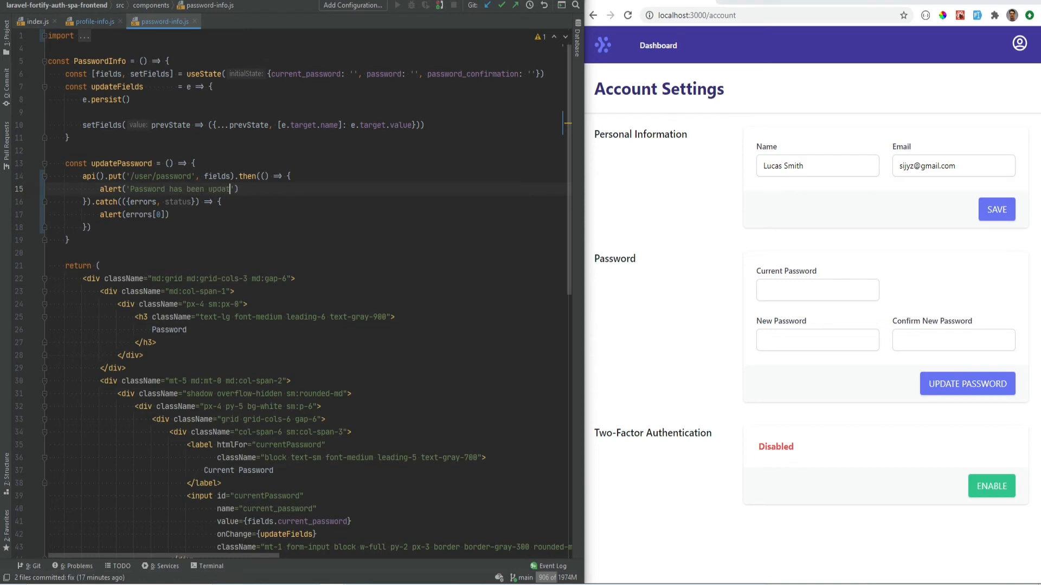
double_click(137, 214)
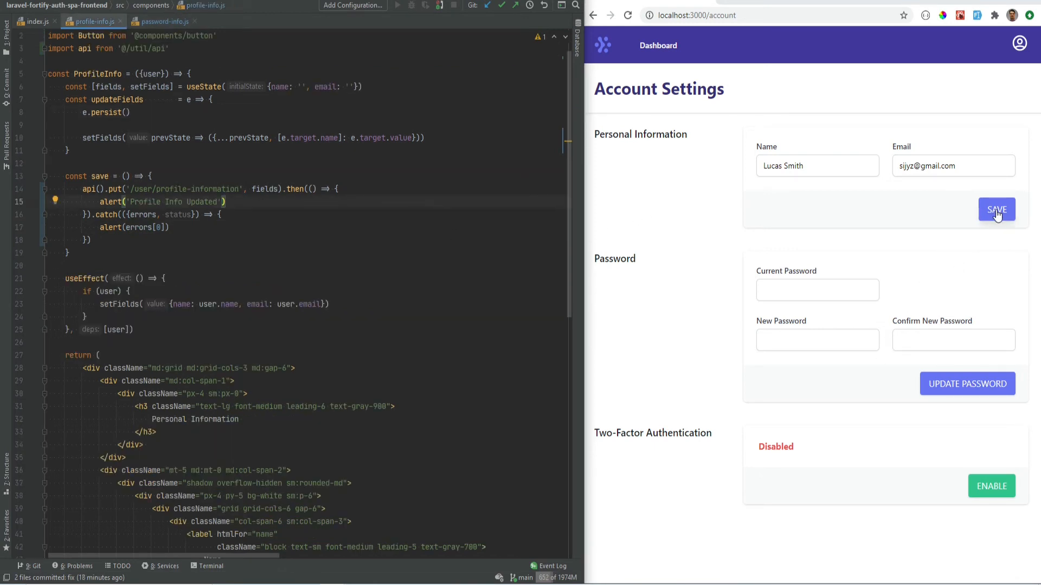
Save the profile form and dismiss the success and invalid-email alerts
click(996, 209)
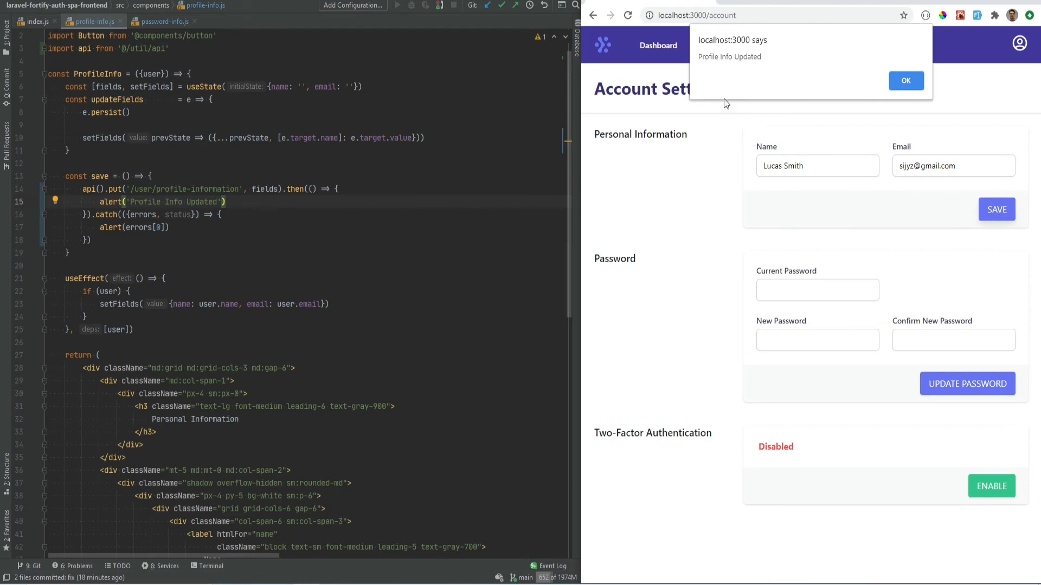
click(905, 80)
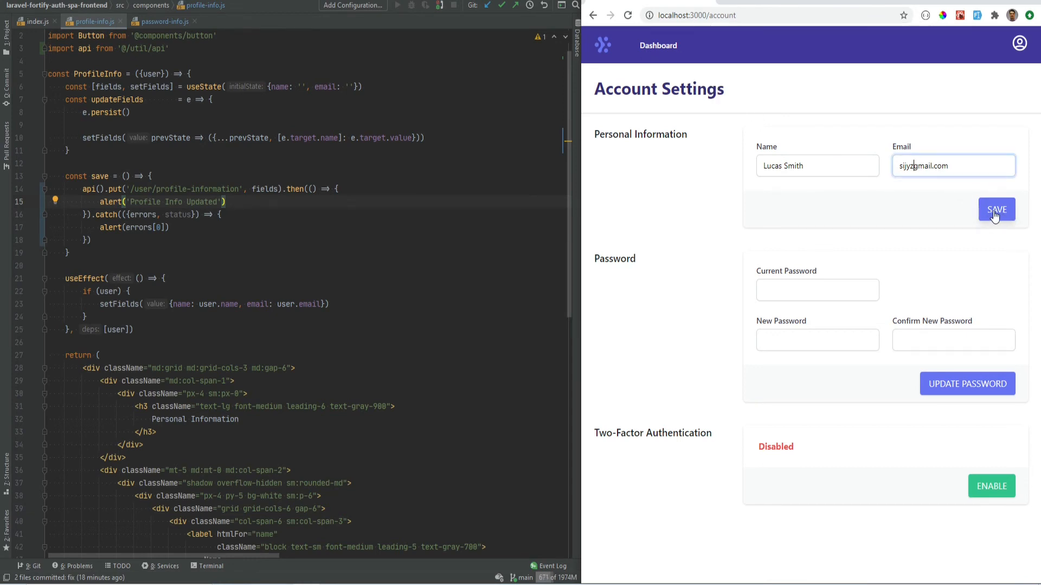
click(996, 210)
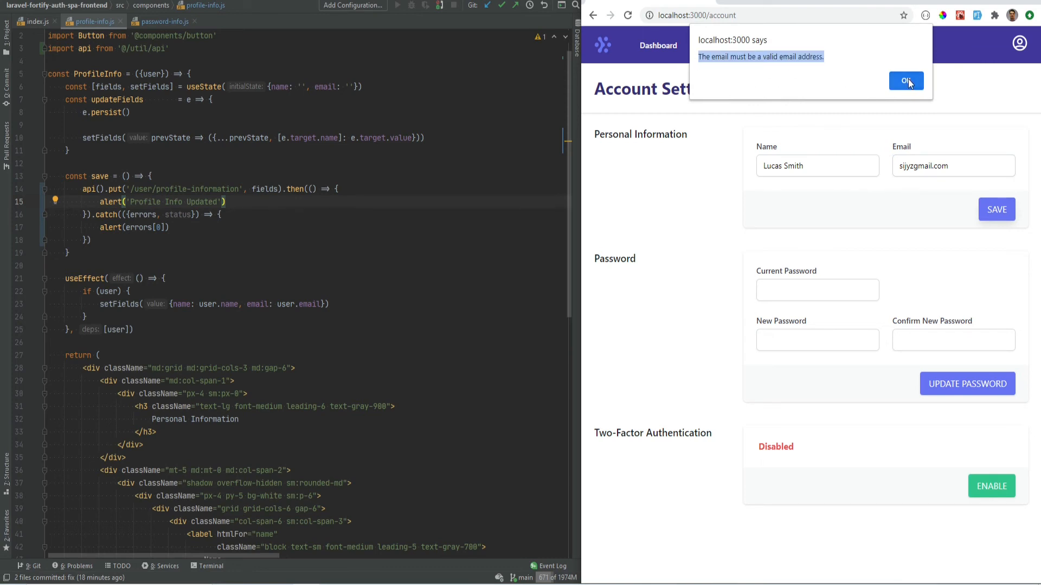
click(905, 80)
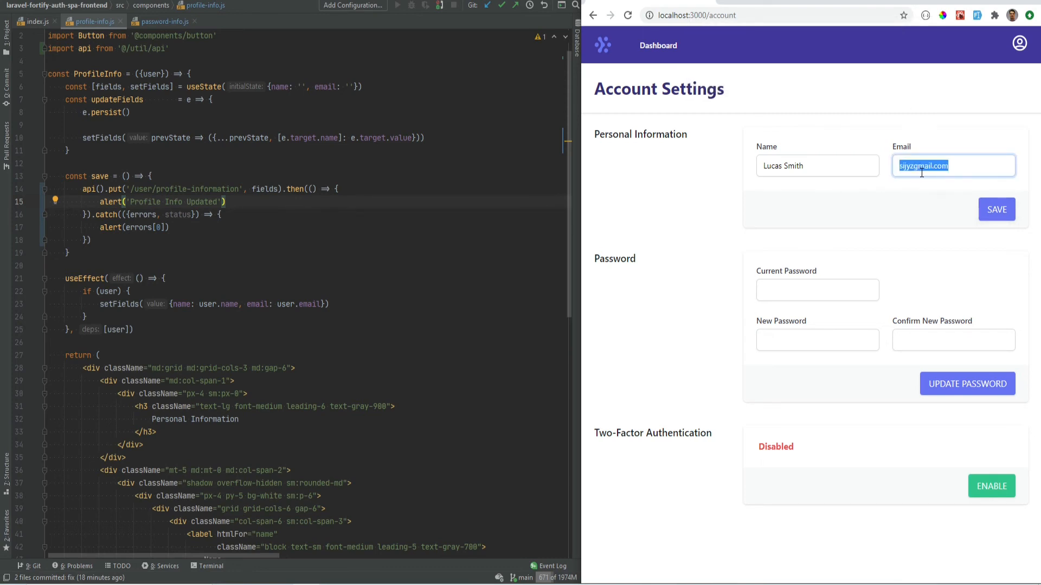
text(foo@bar.com)
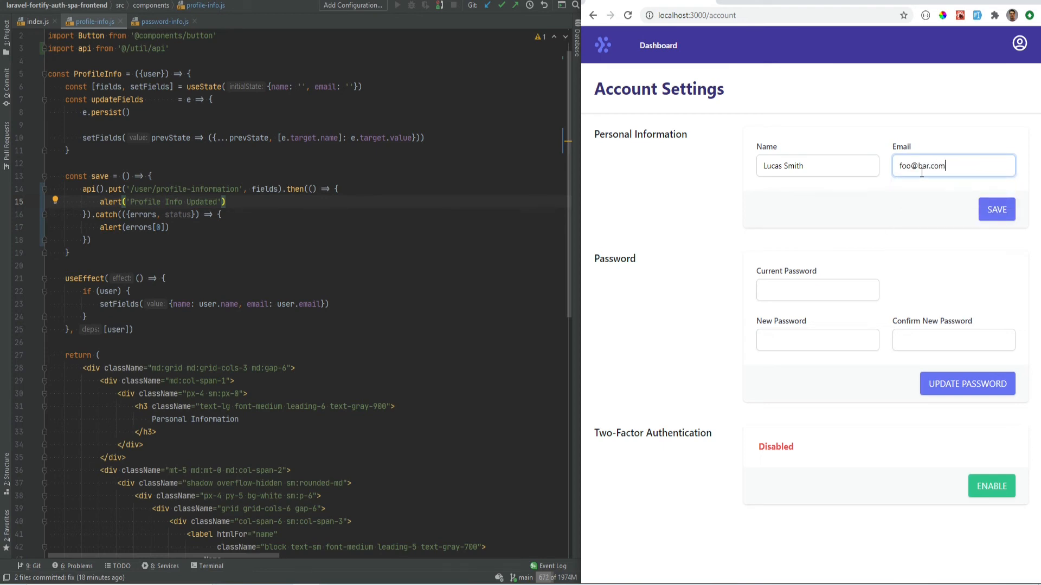
click(996, 210)
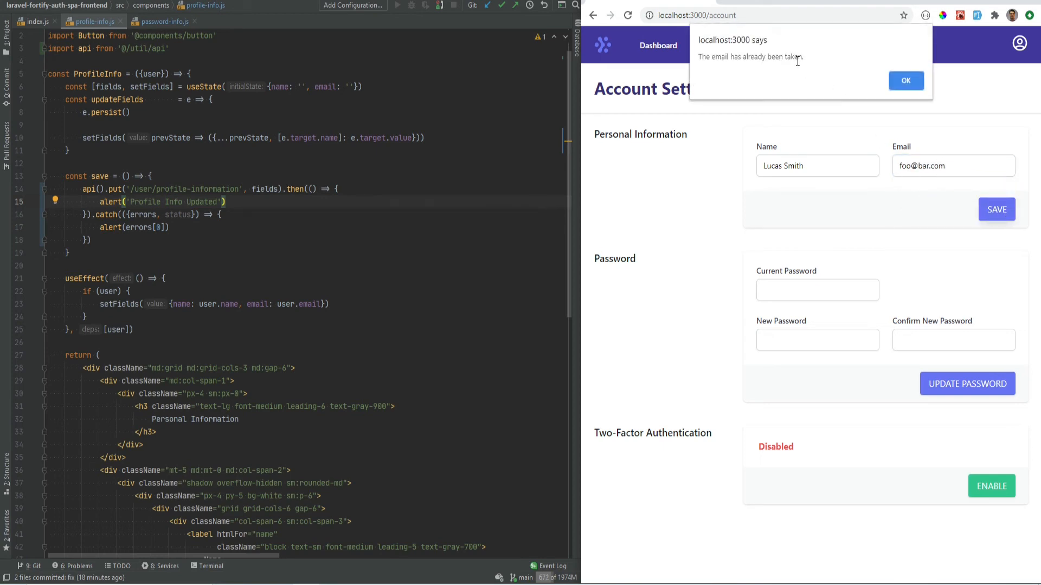
click(906, 81)
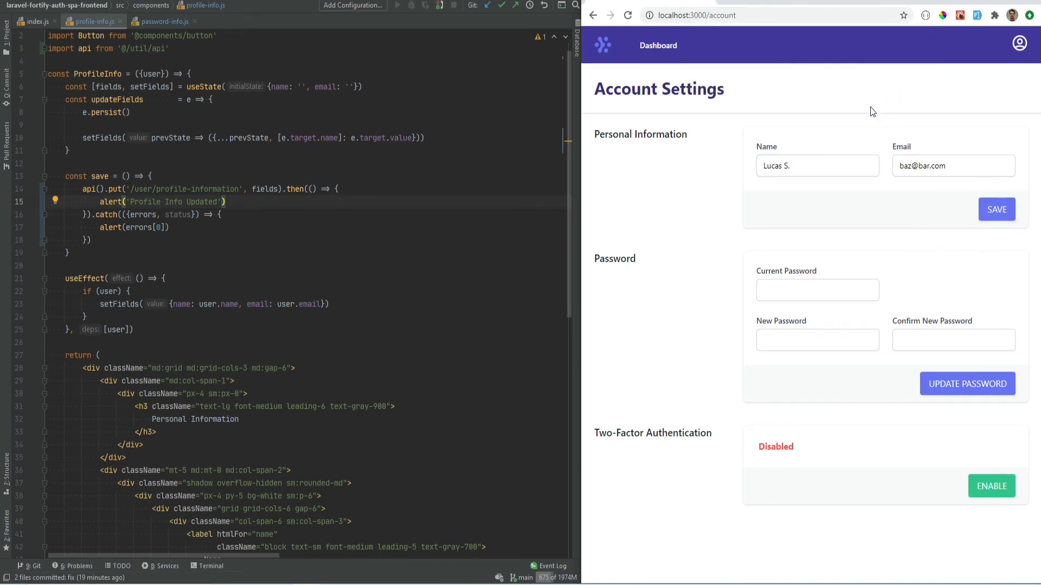
double_click(795, 166)
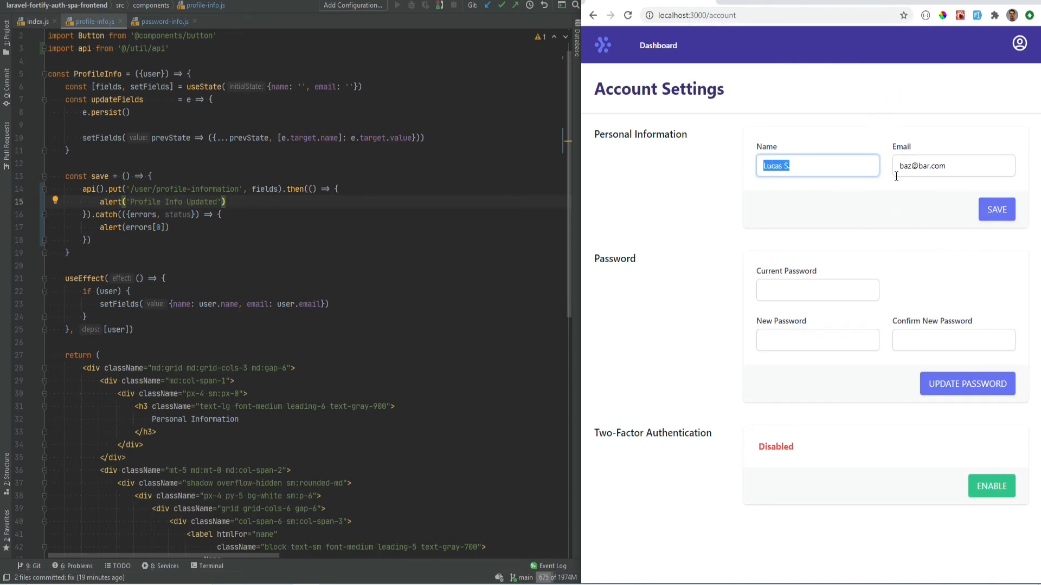
click(817, 290)
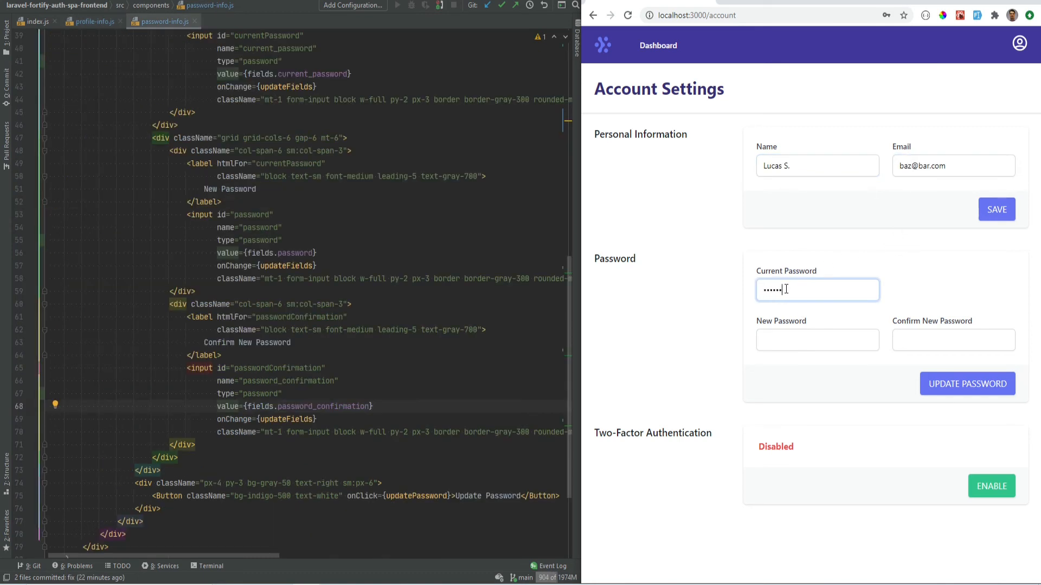
Submit the password form to trigger the too-short and wrong-current-password error alerts
click(817, 340)
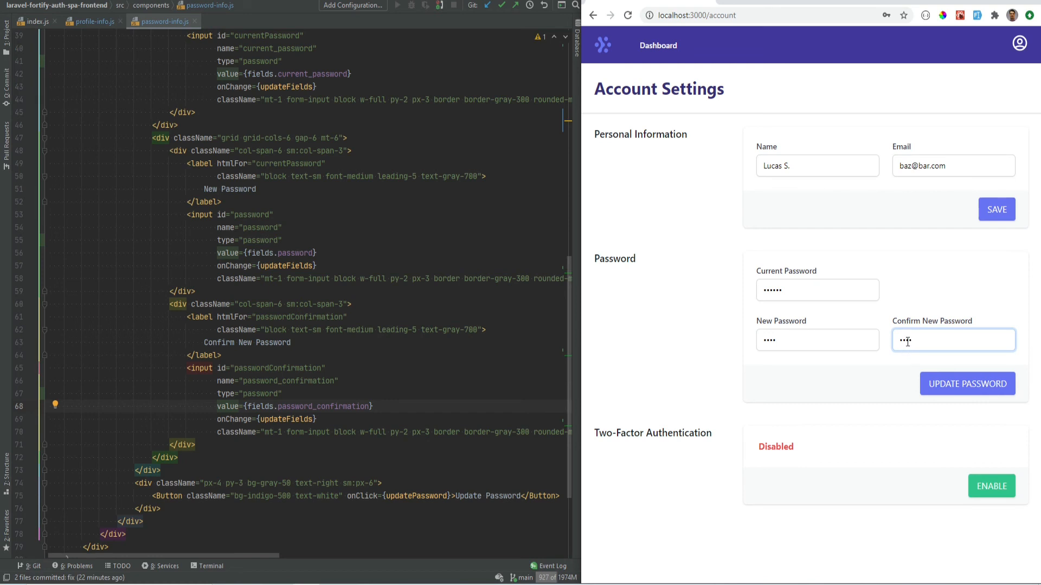
click(967, 384)
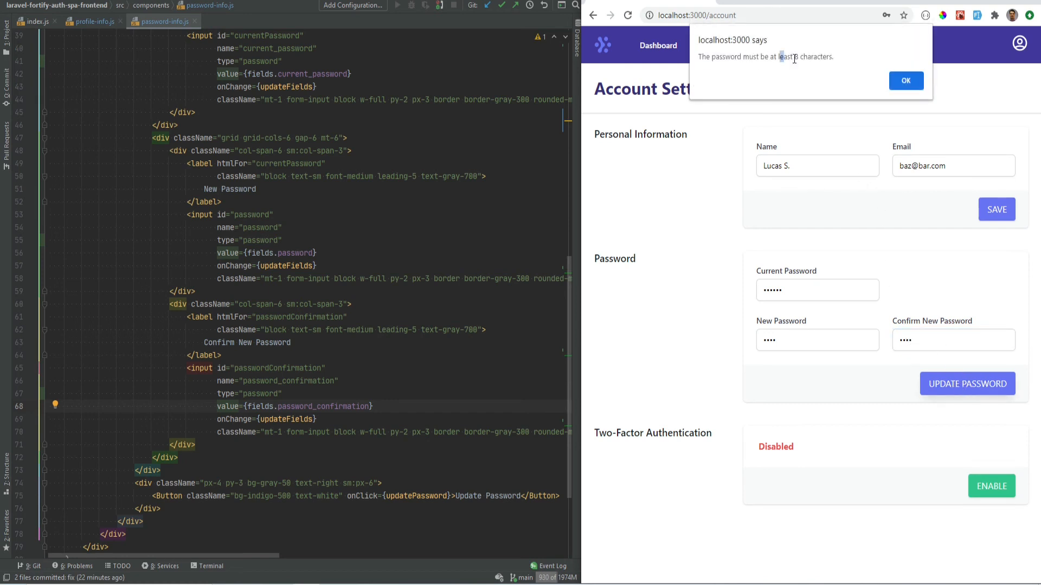
click(905, 81)
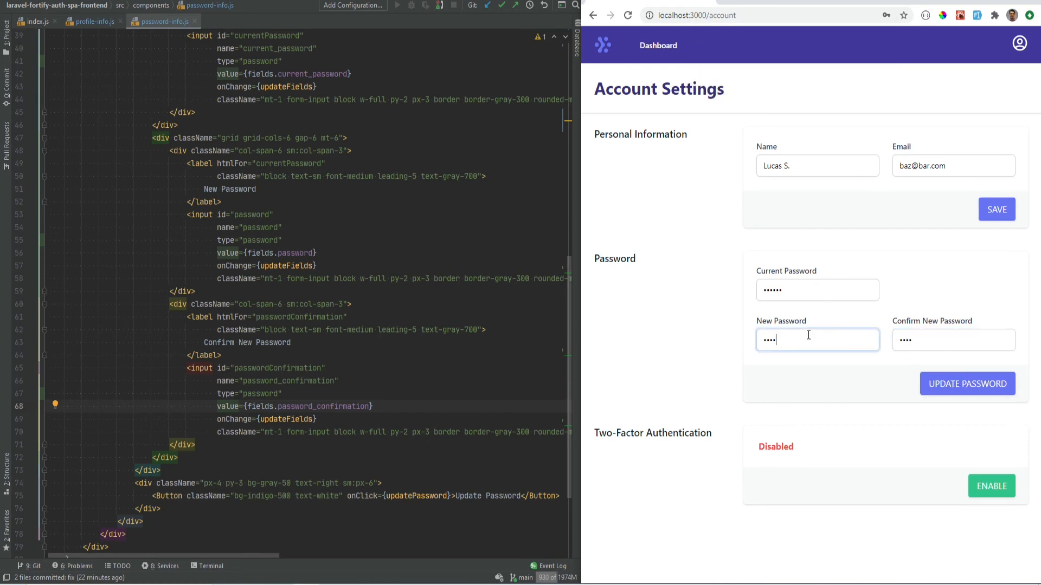
key(Backspace)
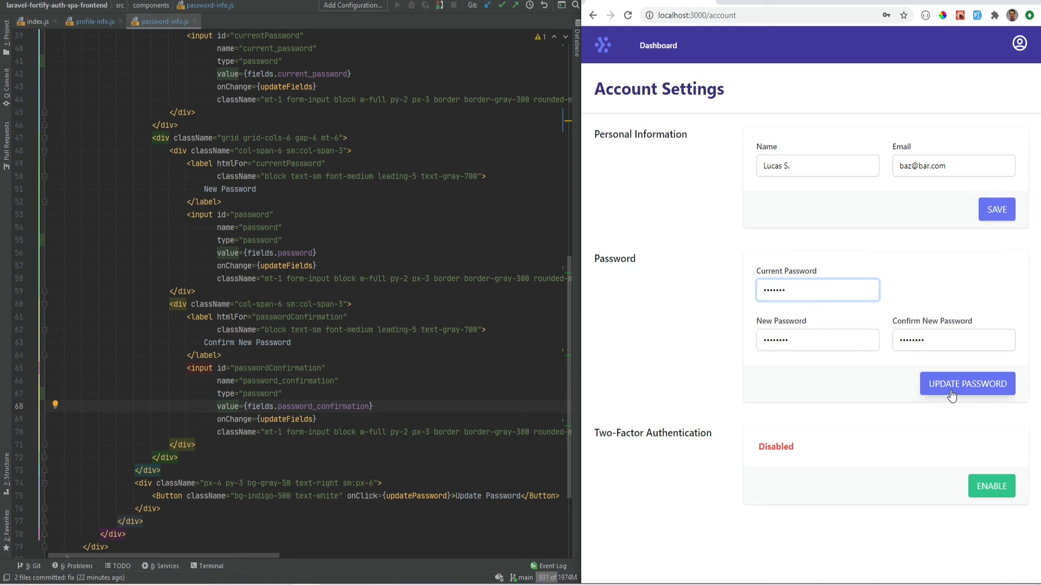
click(966, 384)
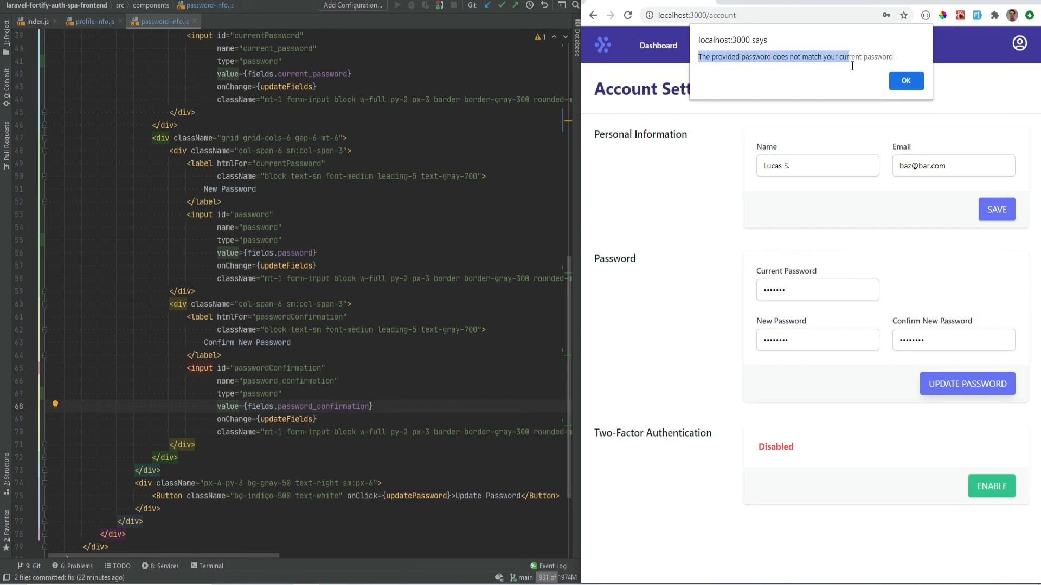
click(905, 80)
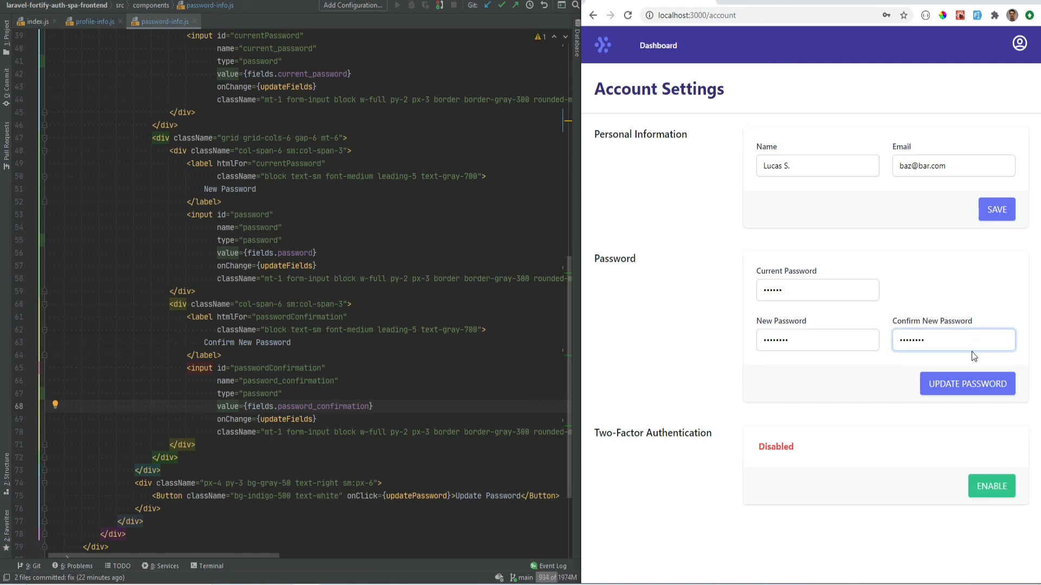
Trigger the confirmation mismatch alert, then submit corrected fields until 'Password has been updated' appears
click(966, 384)
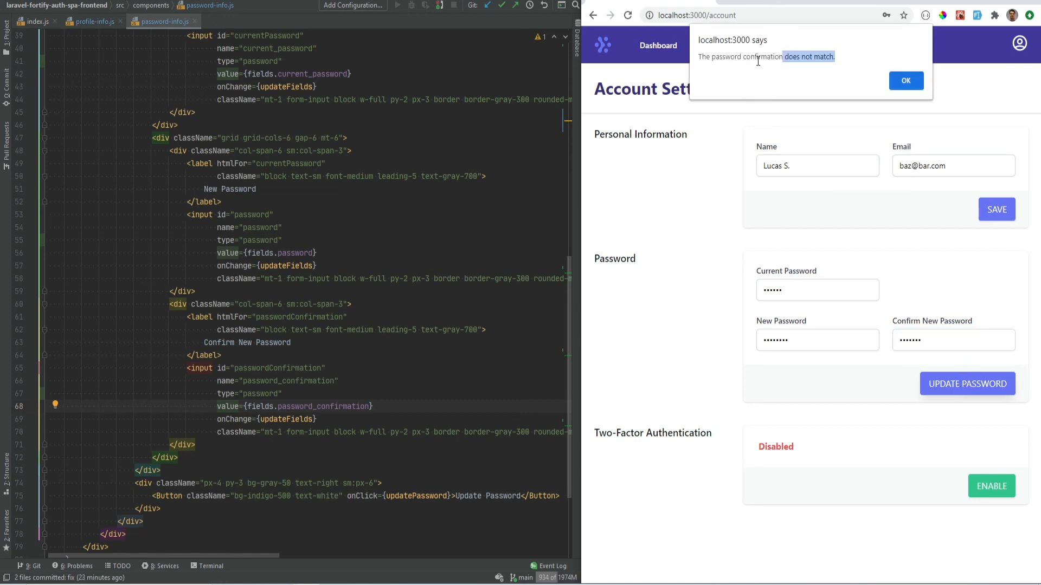
click(905, 81)
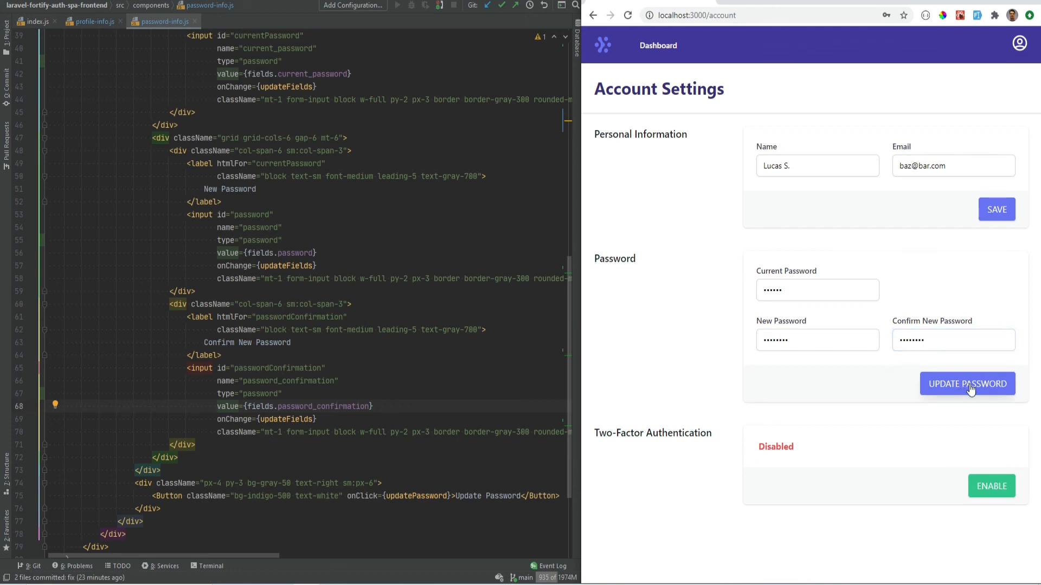
click(967, 384)
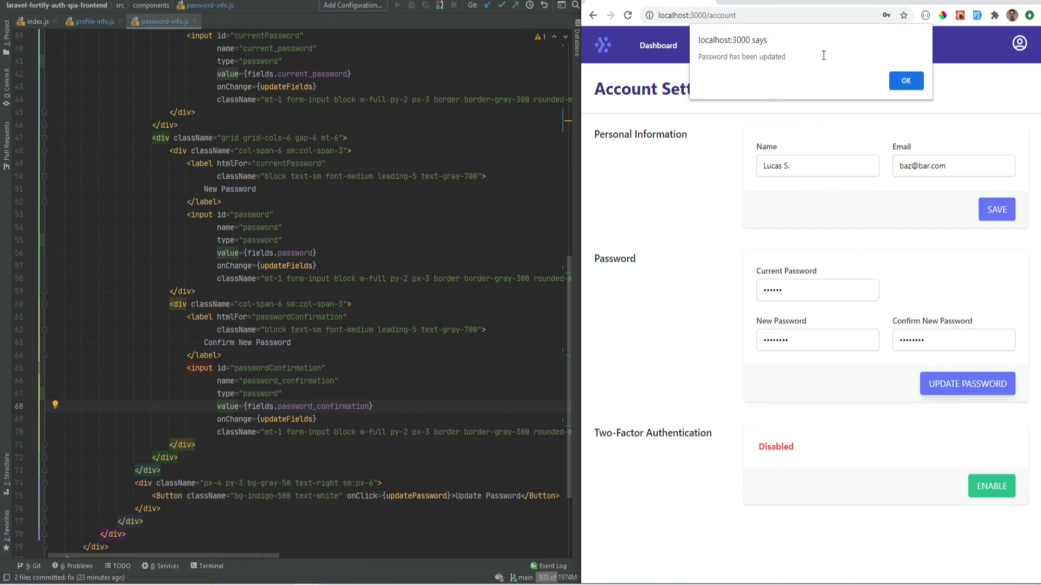
click(905, 80)
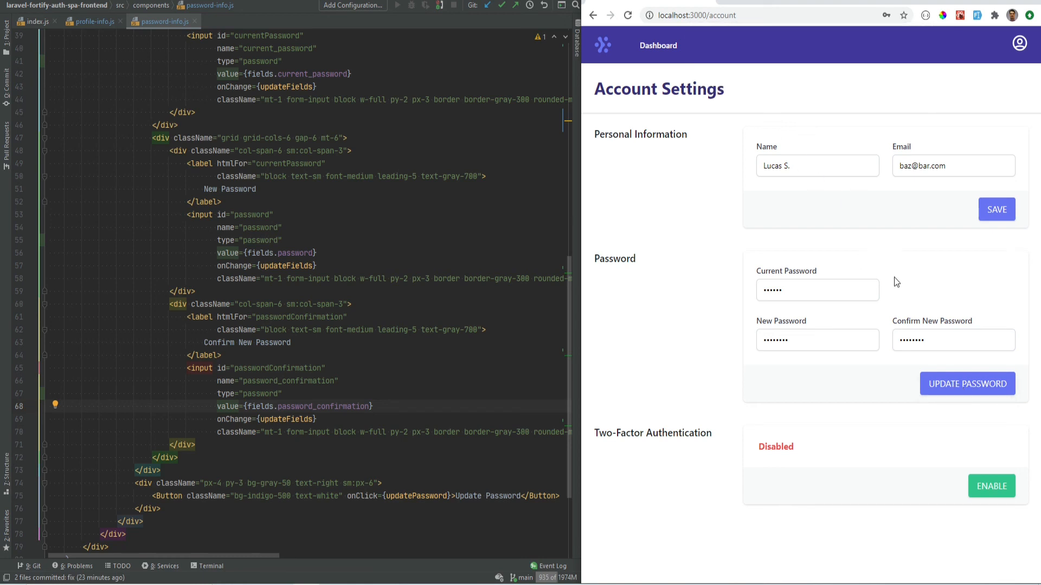